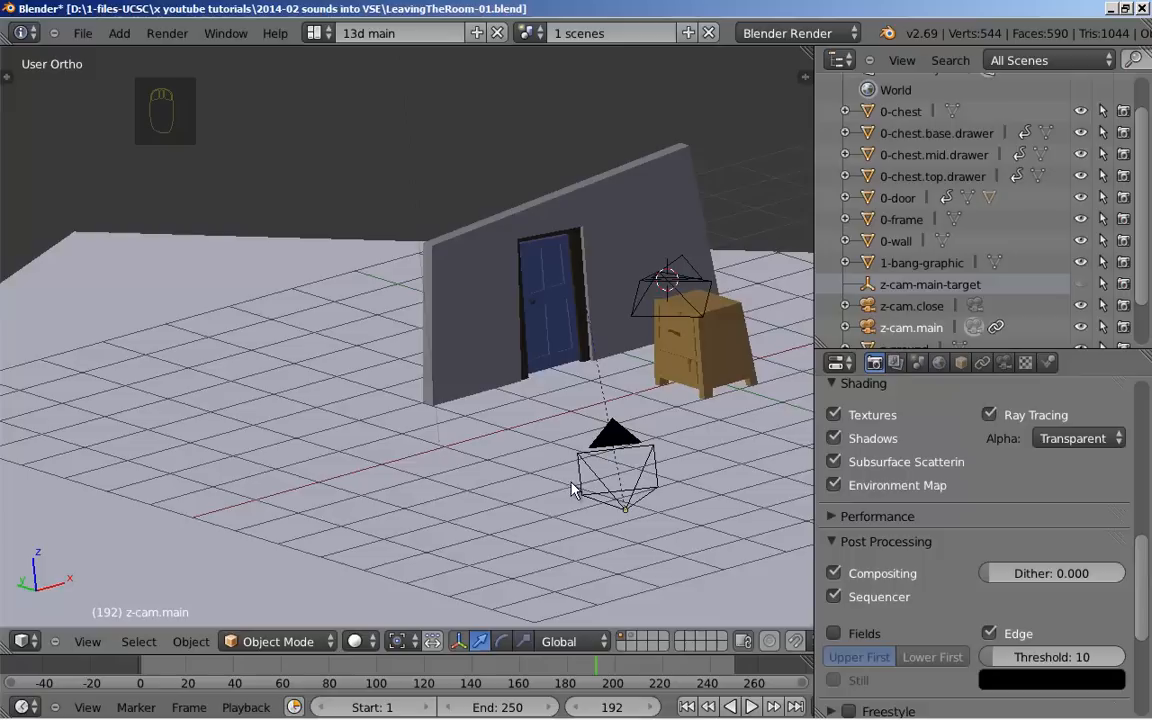
# Render frame 192 from the z-cam.main camera to view the Render Result
pyautogui.press('F12')
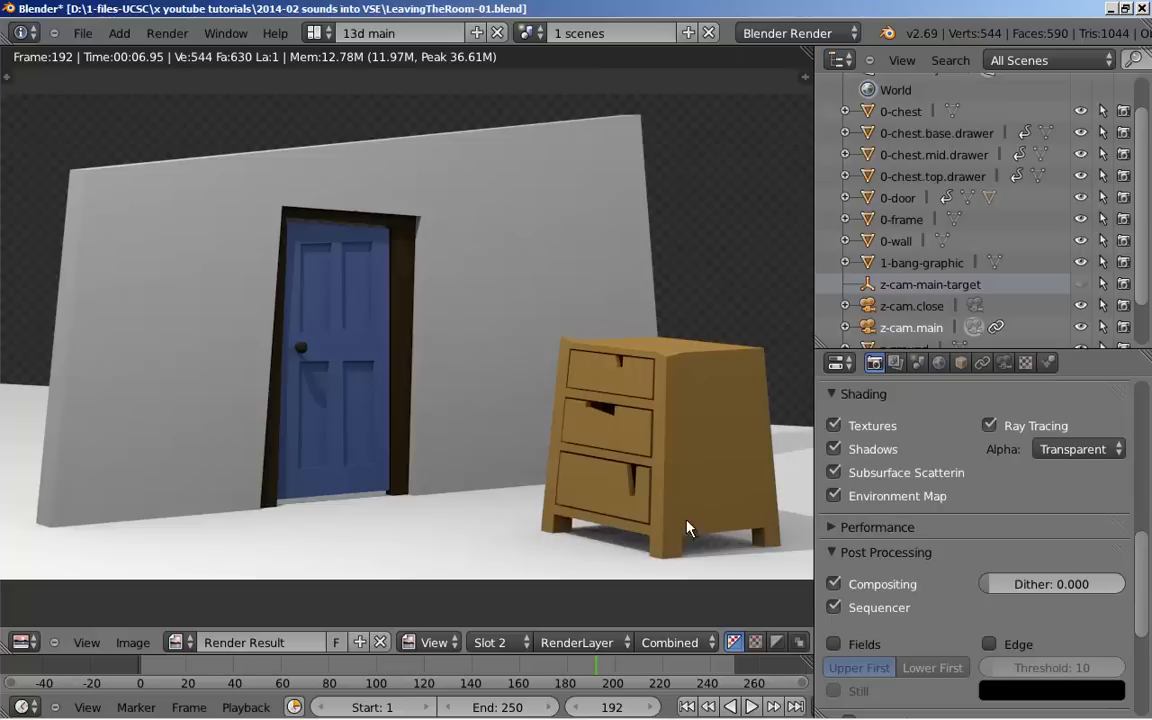
pyautogui.moveTo(570, 314)
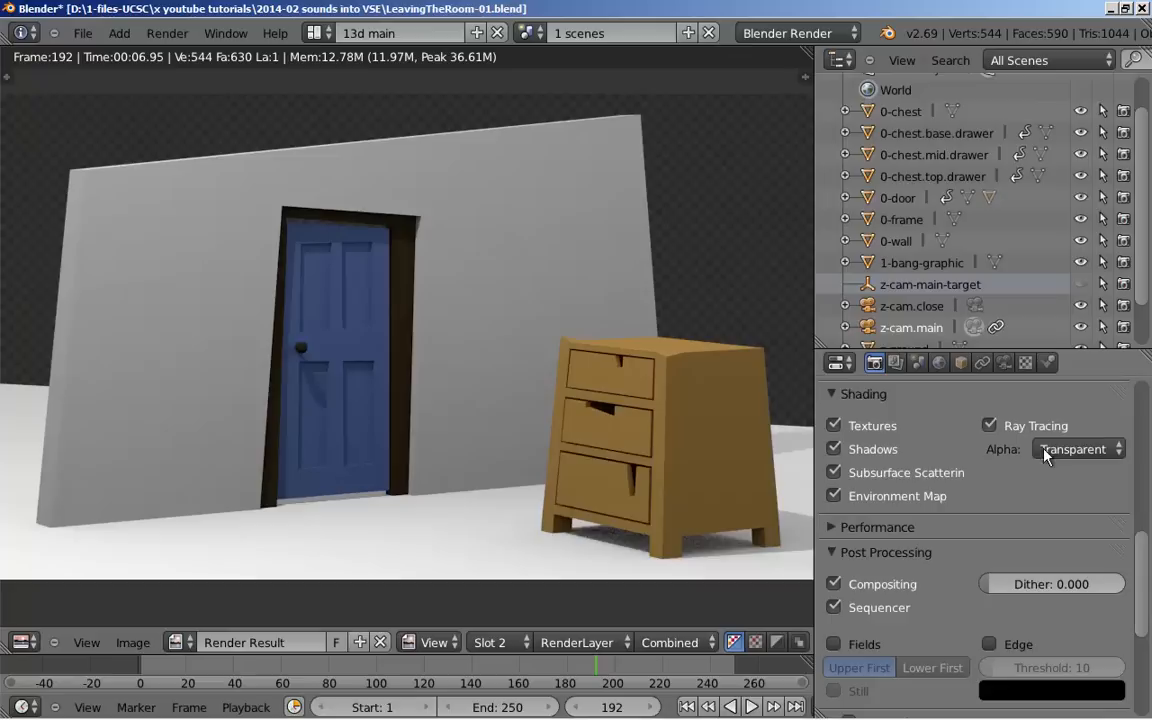
# Open the render Alpha options in Render properties > Shading to change Transparent to Sky
pyautogui.click(1075, 448)
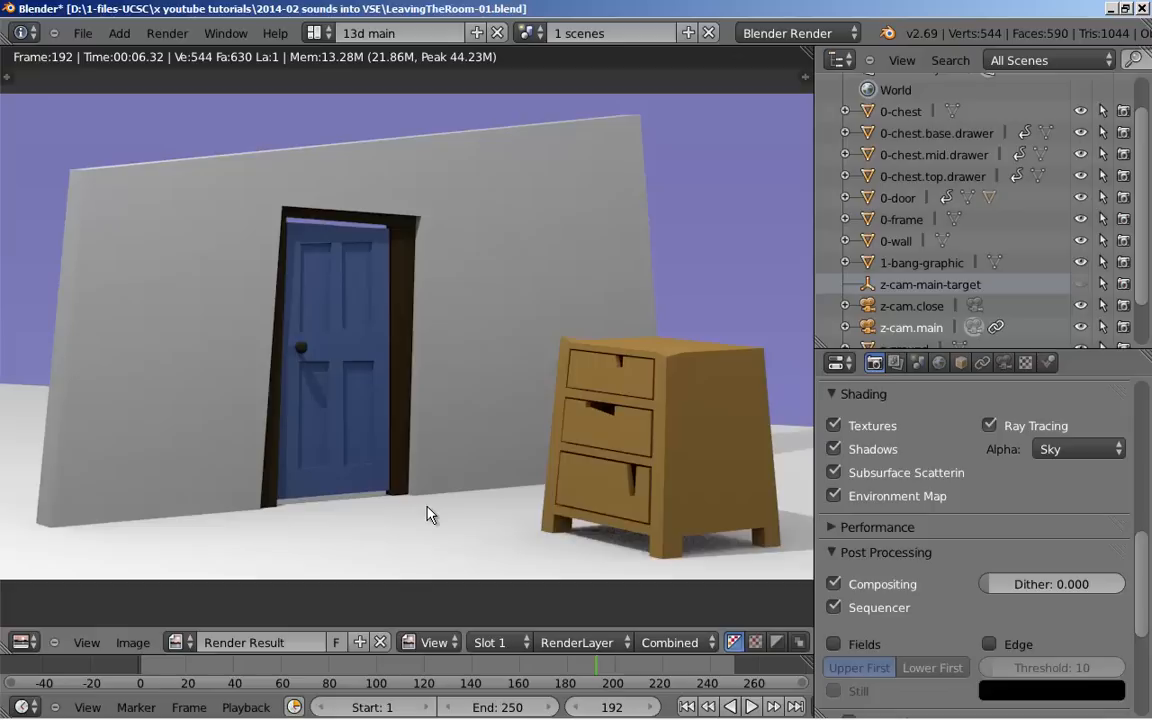
pyautogui.moveTo(370, 234)
pyautogui.write('3 editing')
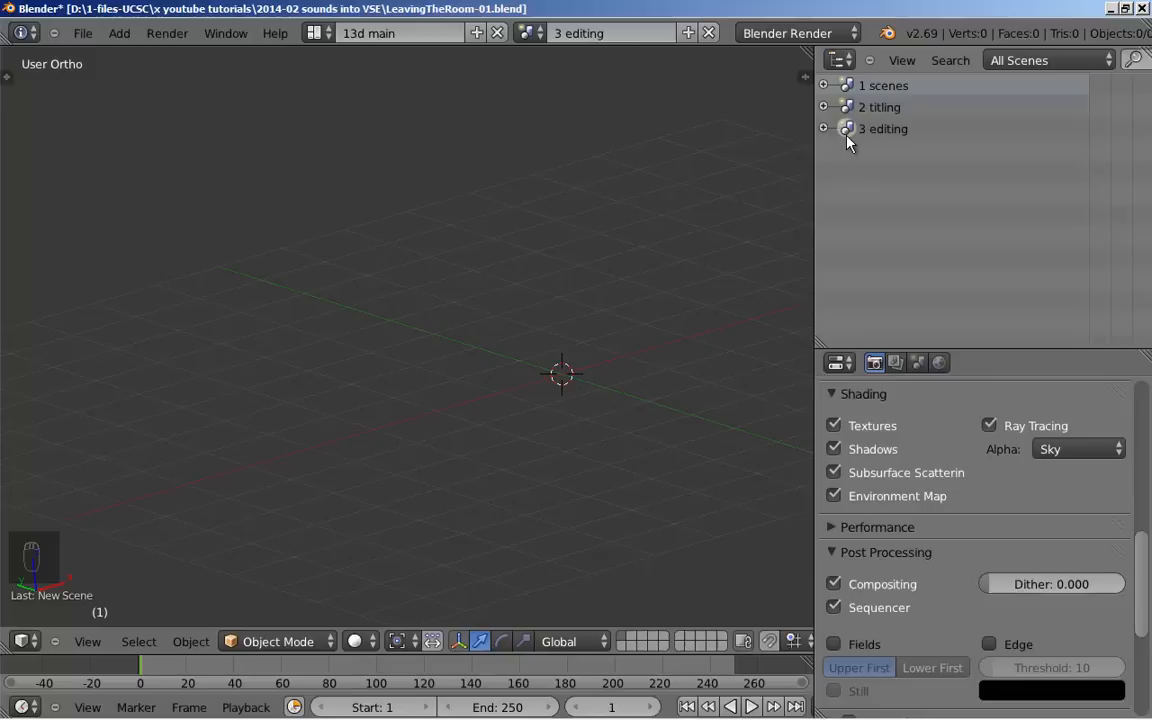
# Switch to the empty '3 editing' scene from the scene selector
pyautogui.click(879, 107)
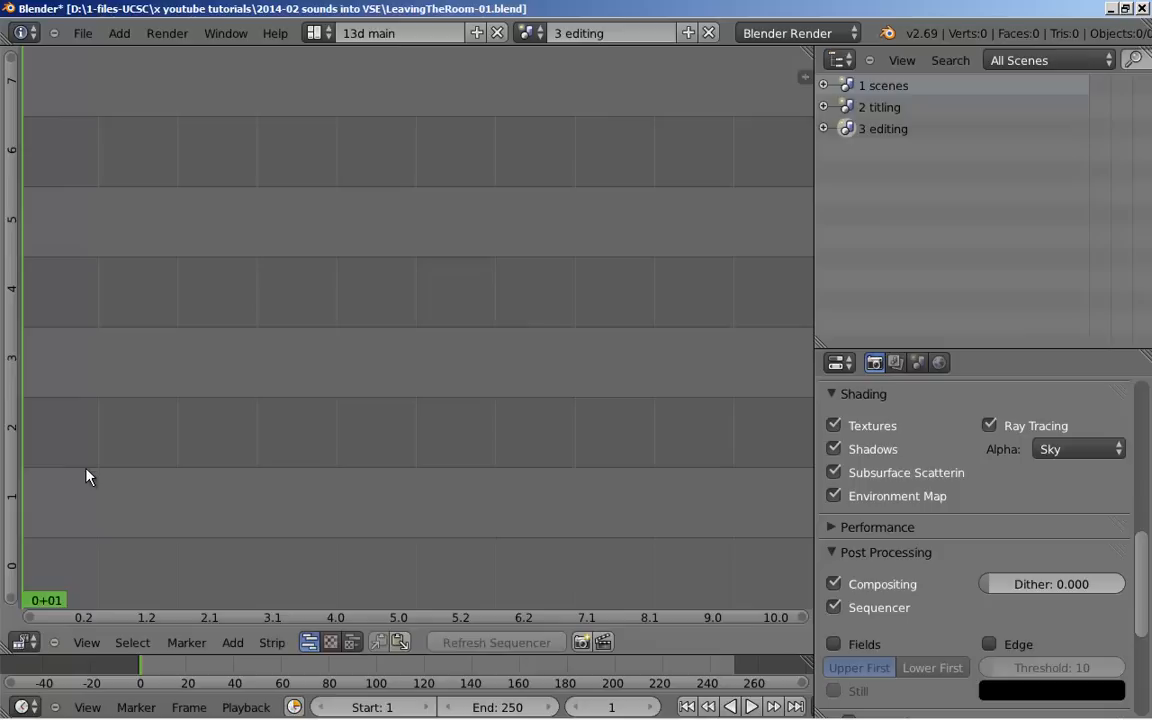
# Begin adding the eye-level PNG image sequence to the empty sequencer
pyautogui.click(352, 642)
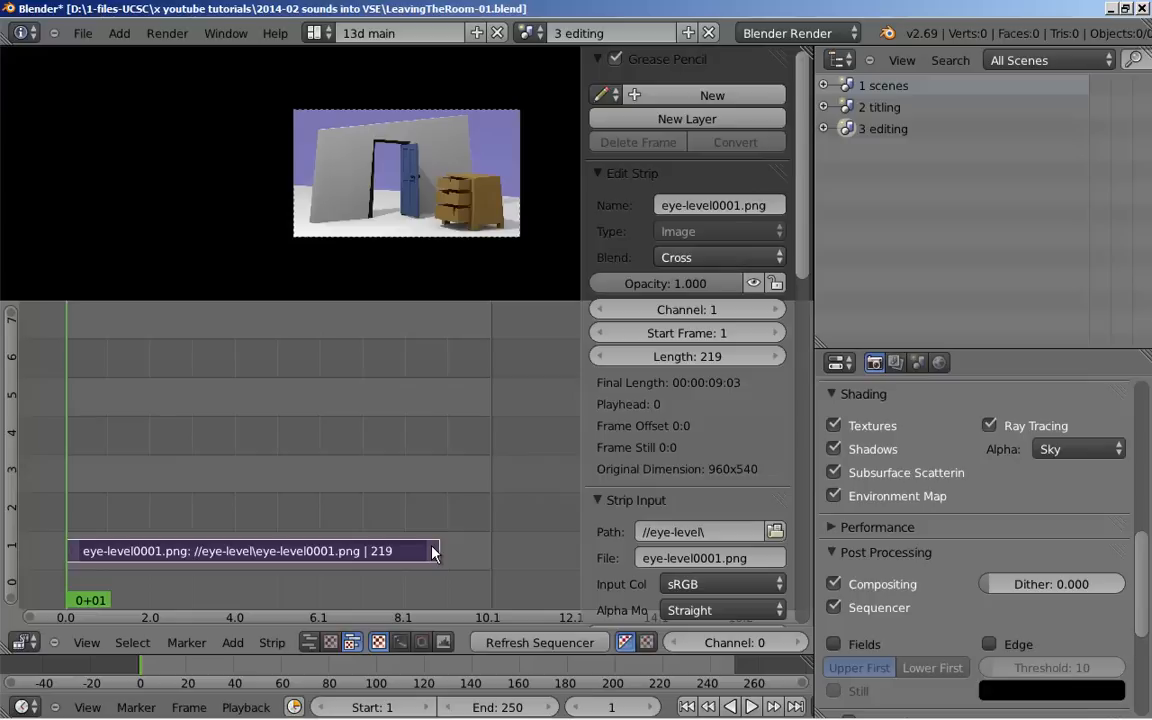
# Drag the eye-level strip's right handle past frame 219 to hold its last frame
pyautogui.moveTo(435, 551); pyautogui.dragTo(450, 551)
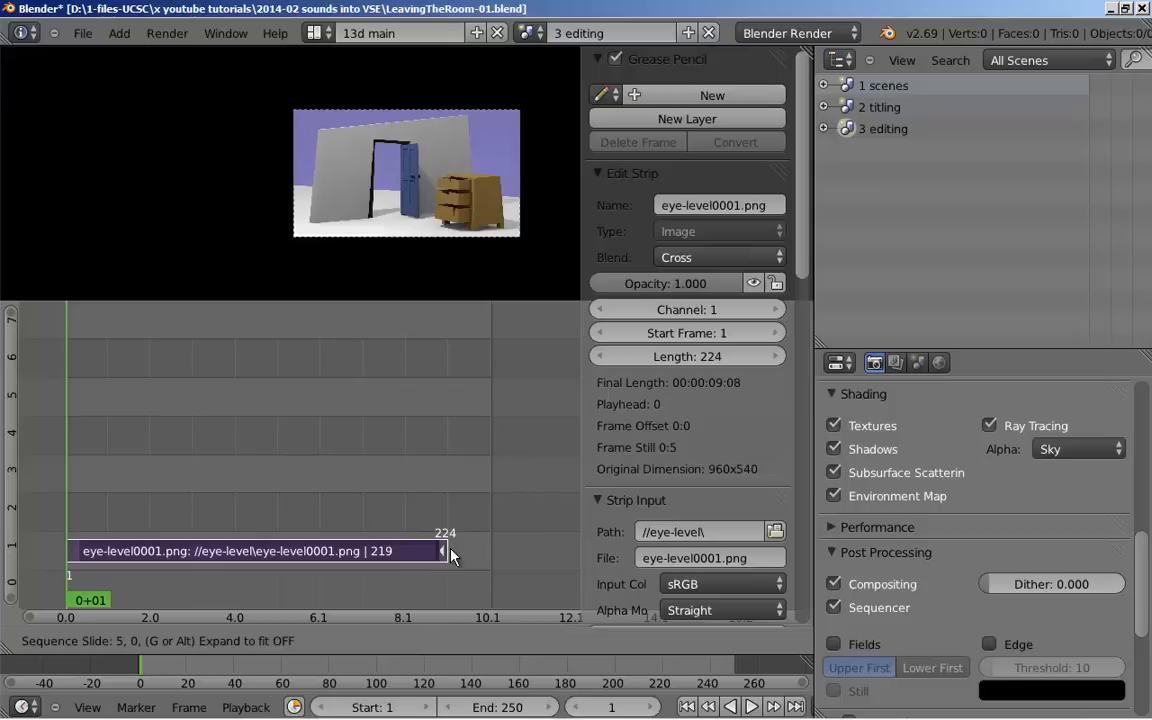
pyautogui.moveTo(443, 551); pyautogui.dragTo(517, 551)
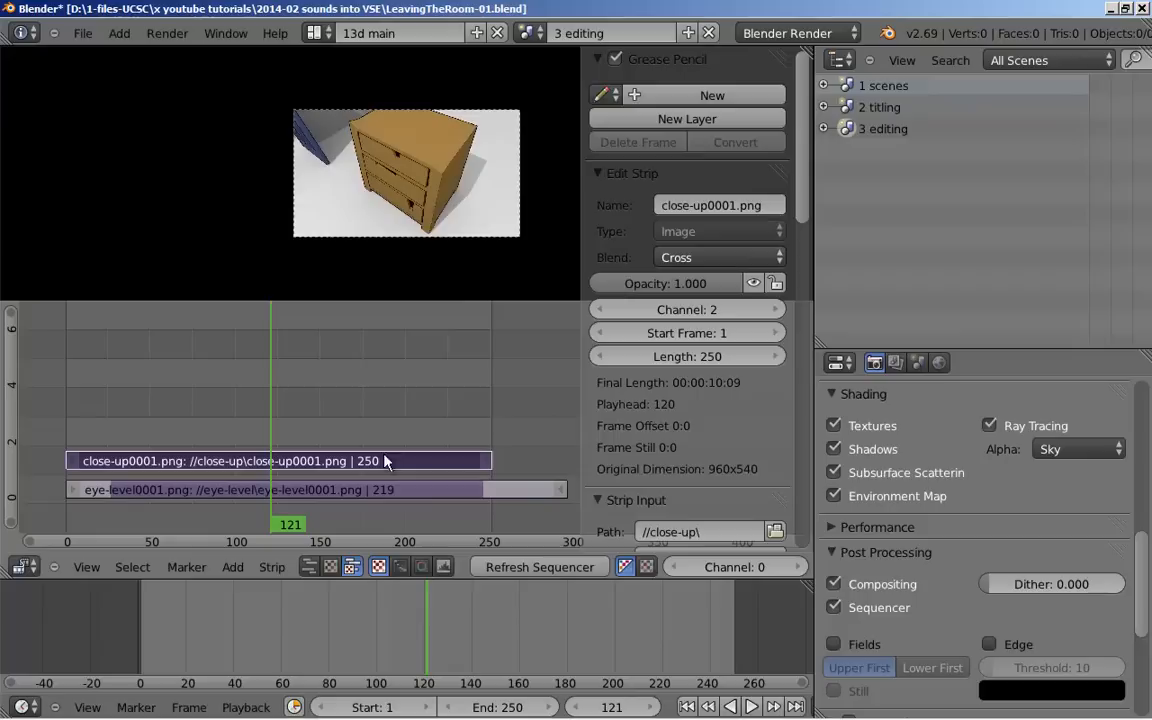
pyautogui.moveTo(135, 411)
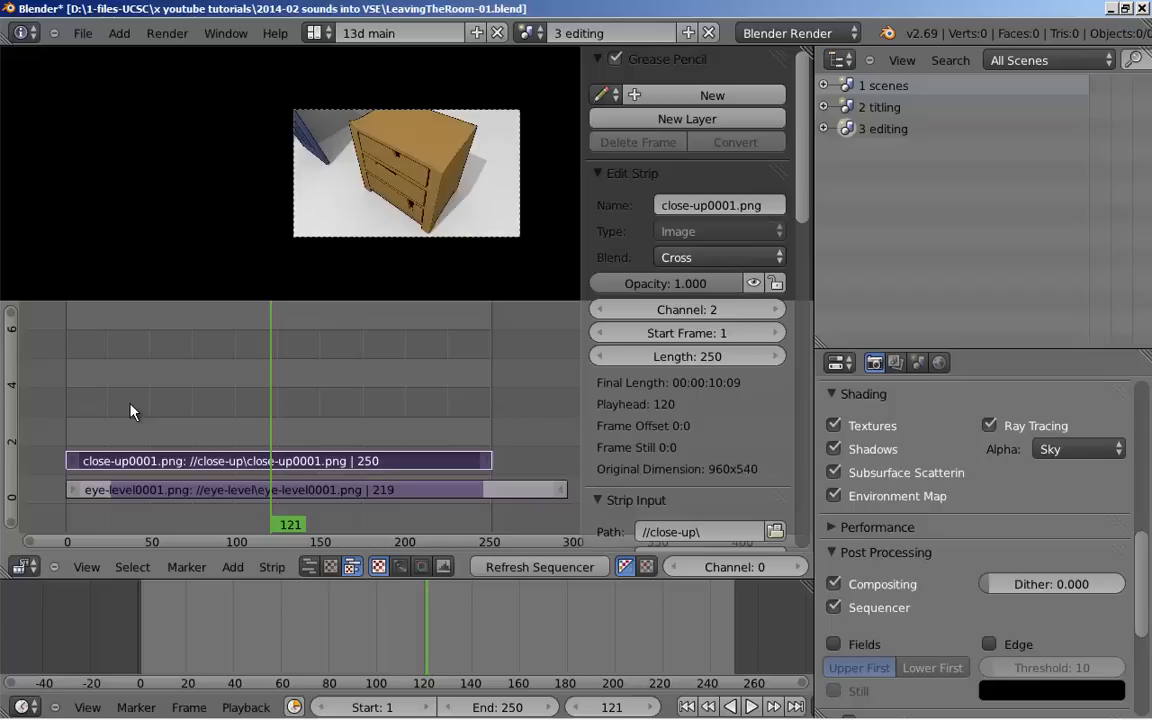
# In the '2 titling' scene, switch to top view and make the camera orthographic
pyautogui.click(610, 32)
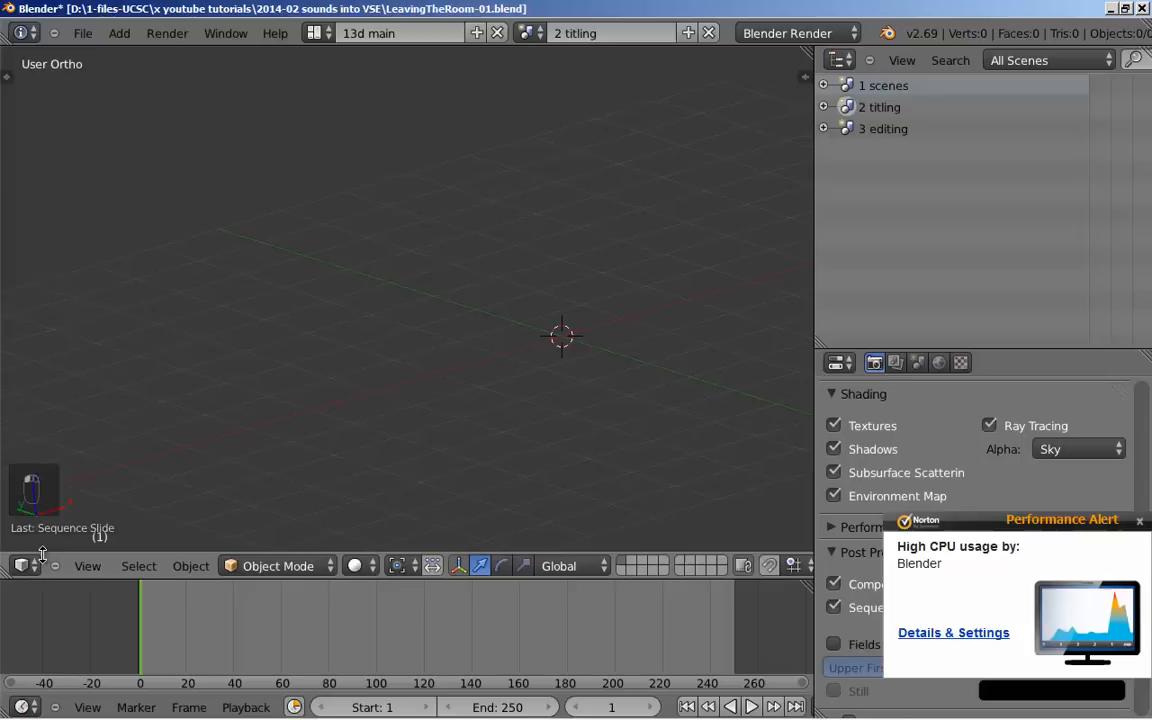
pyautogui.press('KP_7')
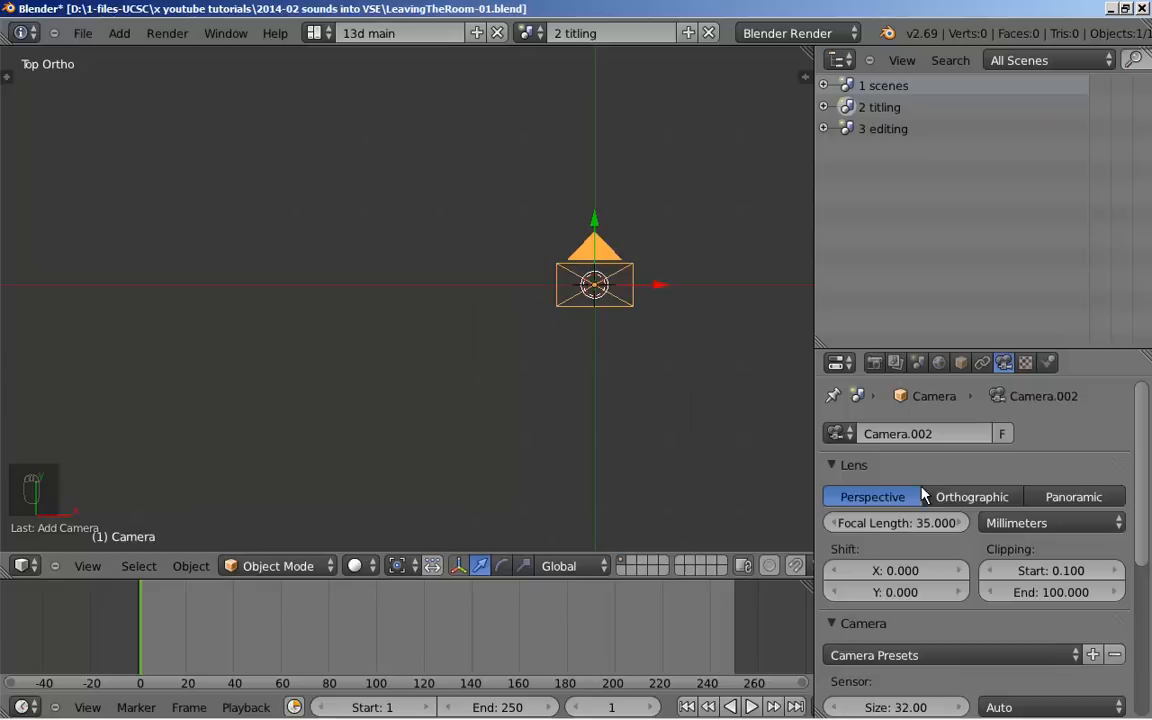
pyautogui.click(971, 497)
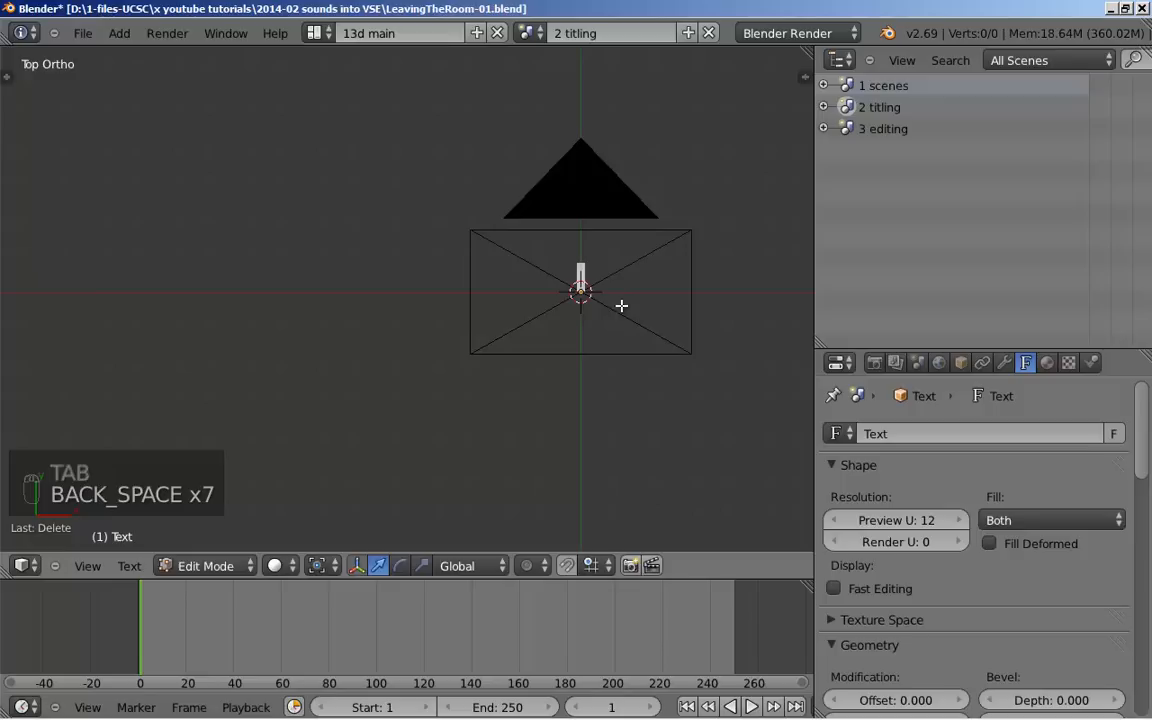
# Leave Edit Mode with the text object reading 'Goodbye!'
pyautogui.press('tab')
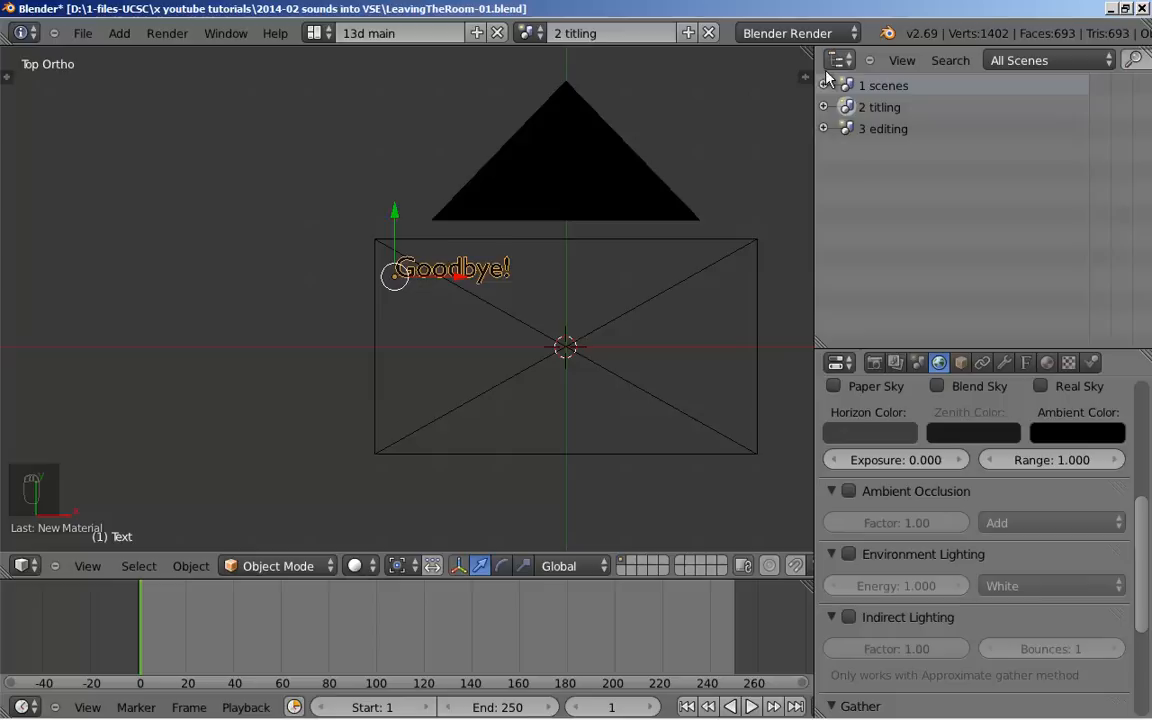
# Show the titling scene's objects and switch to front view (numpad 1)
pyautogui.click(824, 107)
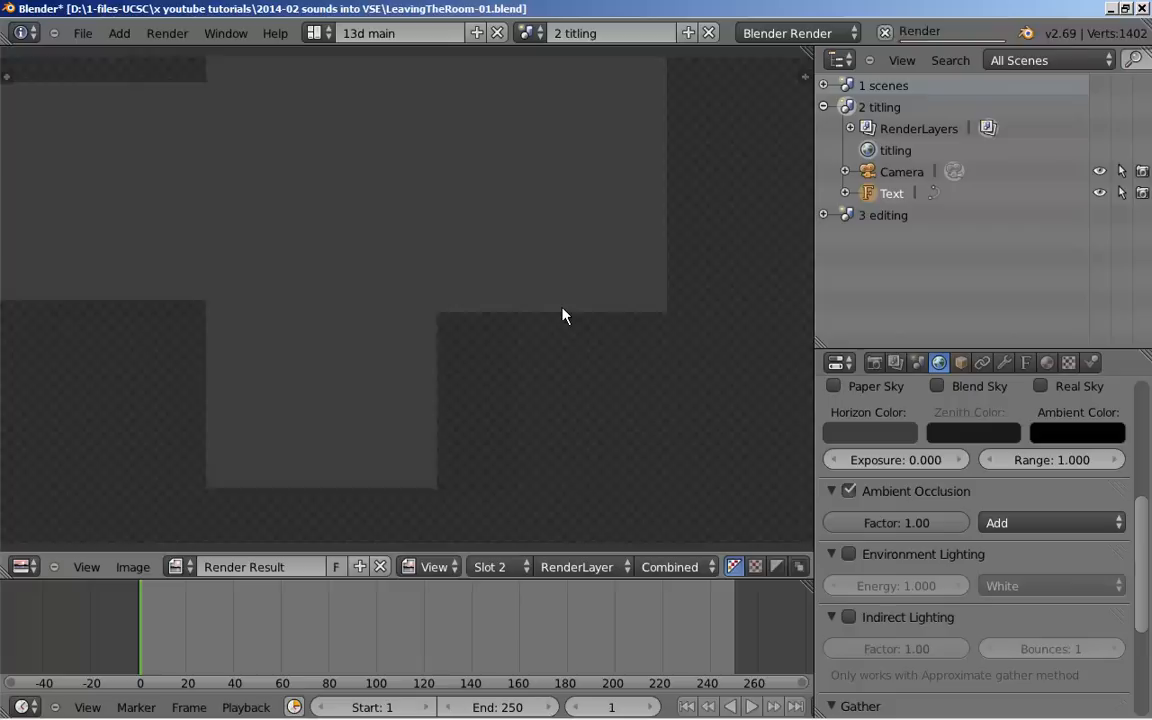
pyautogui.press('NUMPAD_1')
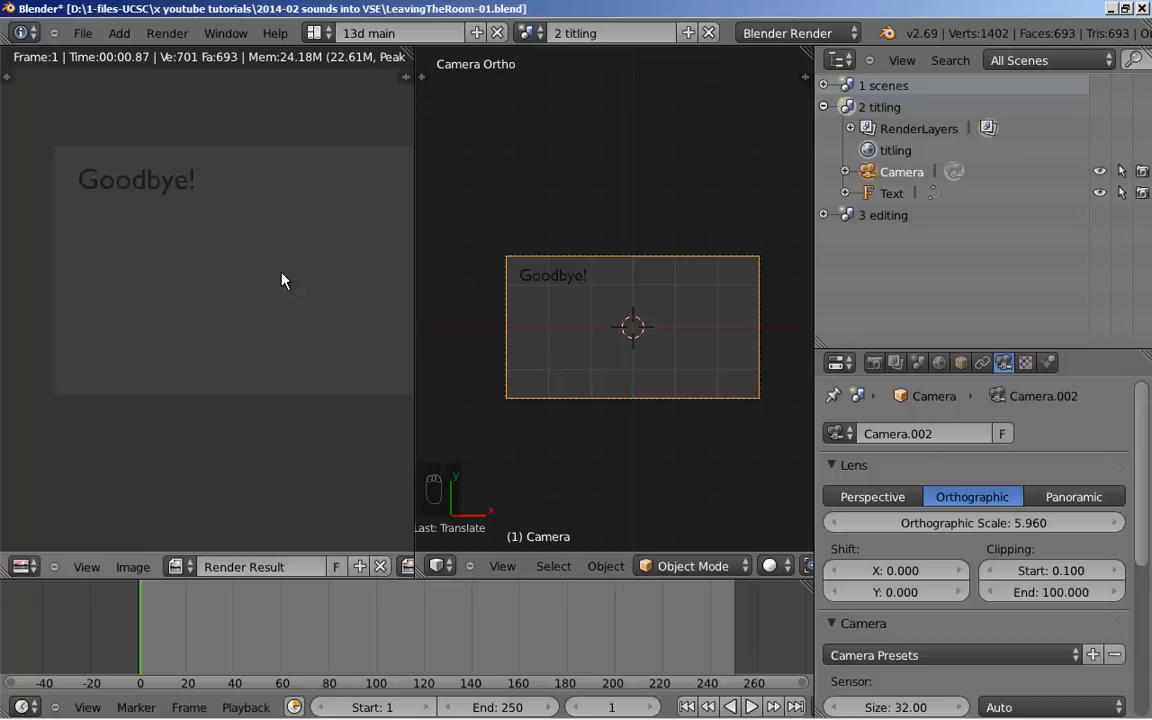
pyautogui.moveTo(220, 435)
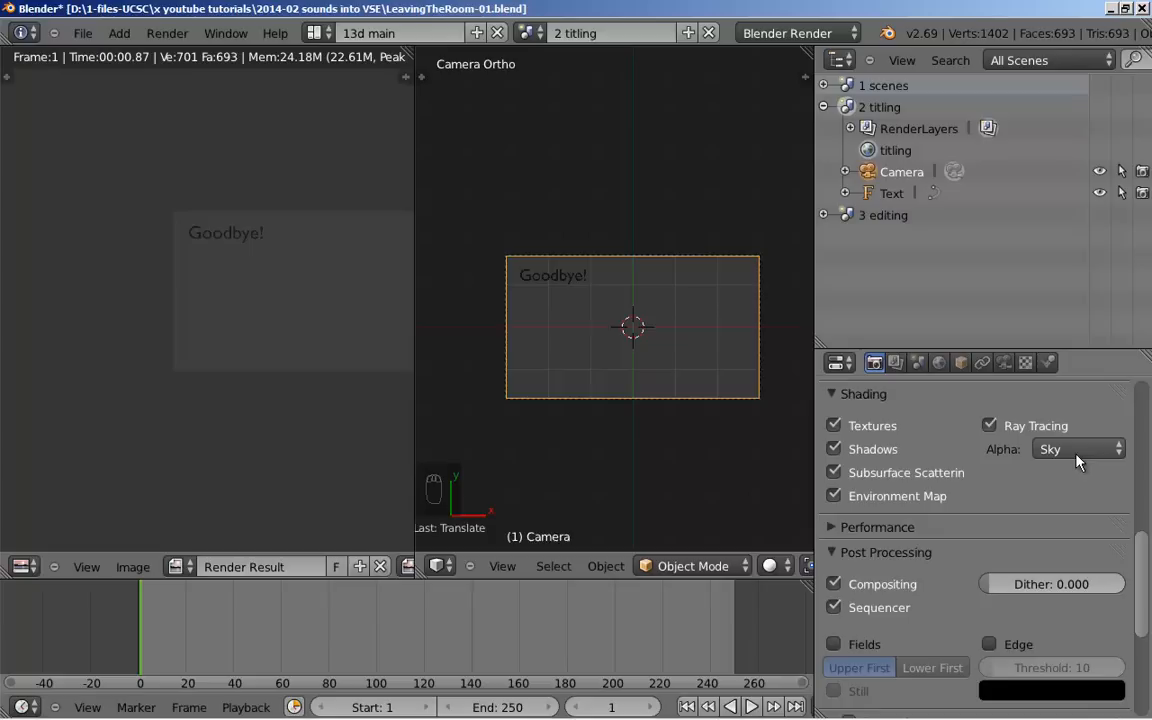
# Change the render Alpha from Sky to Transparent
pyautogui.click(1075, 448)
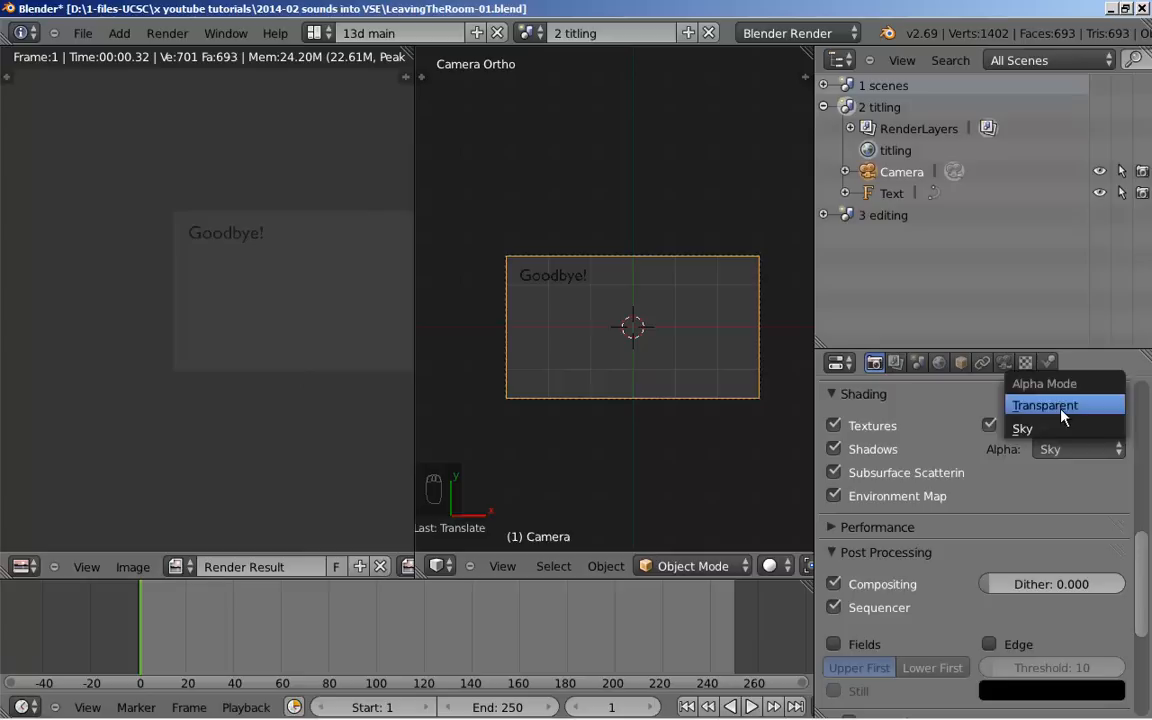
pyautogui.click(1045, 405)
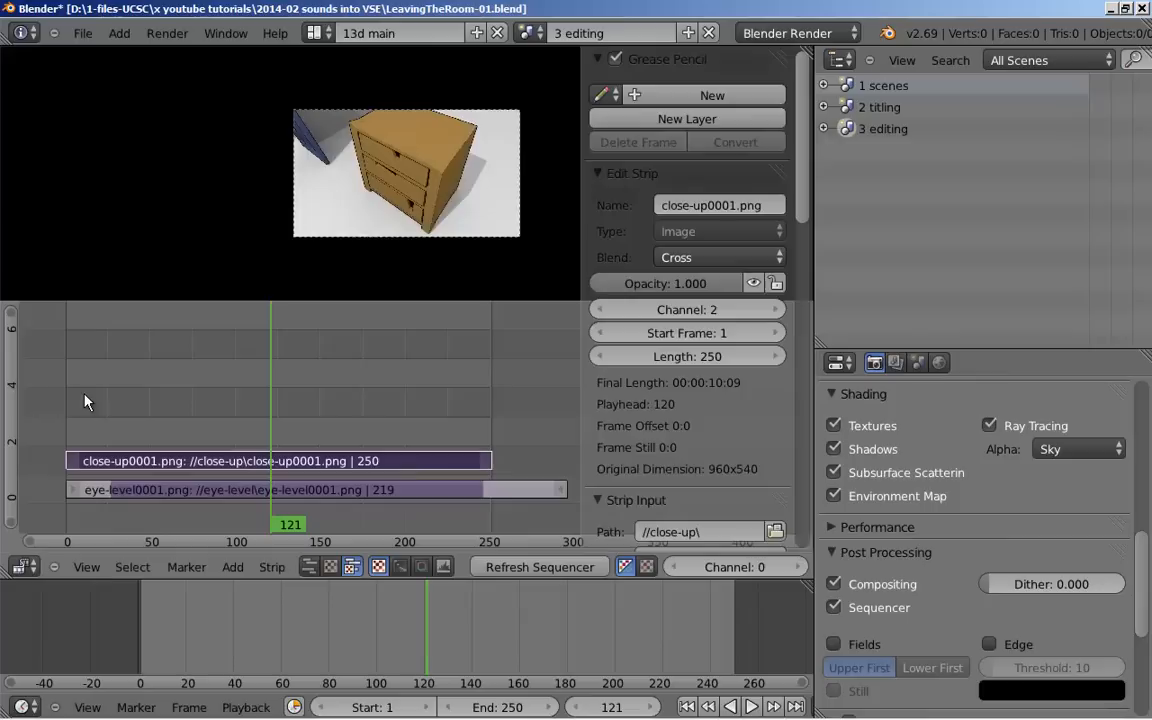
# Start adding the '2 titling' scene as a strip on sequencer channel 3
pyautogui.click(232, 566)
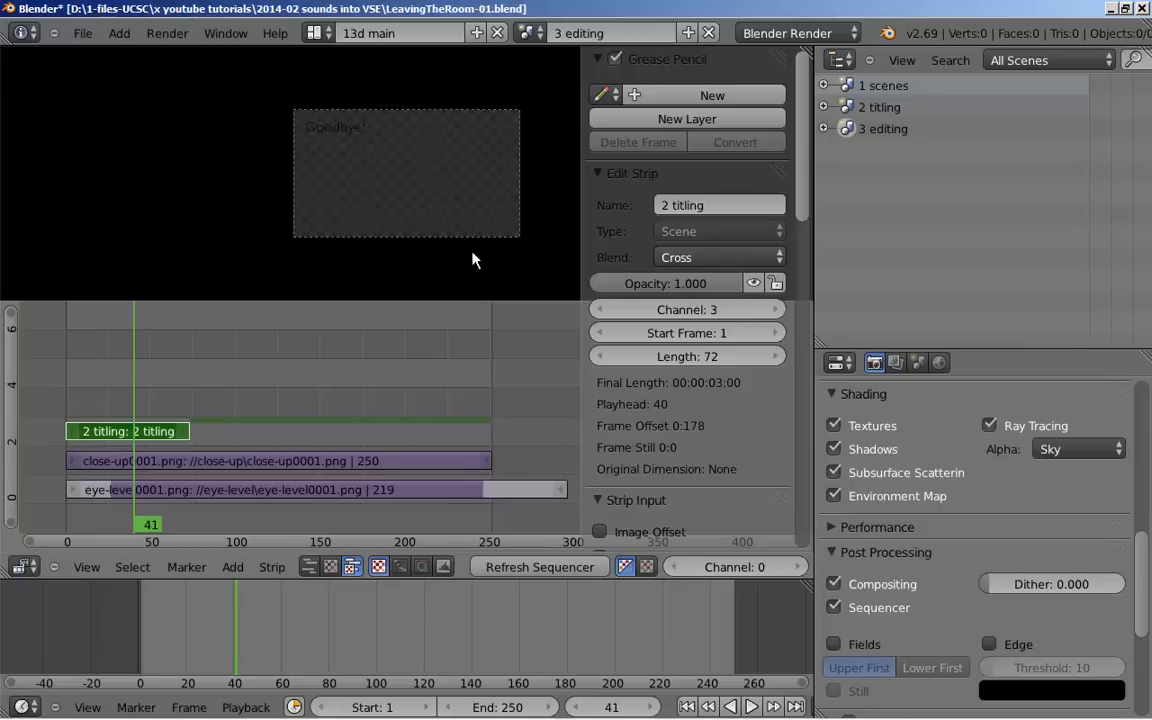
pyautogui.moveTo(448, 363)
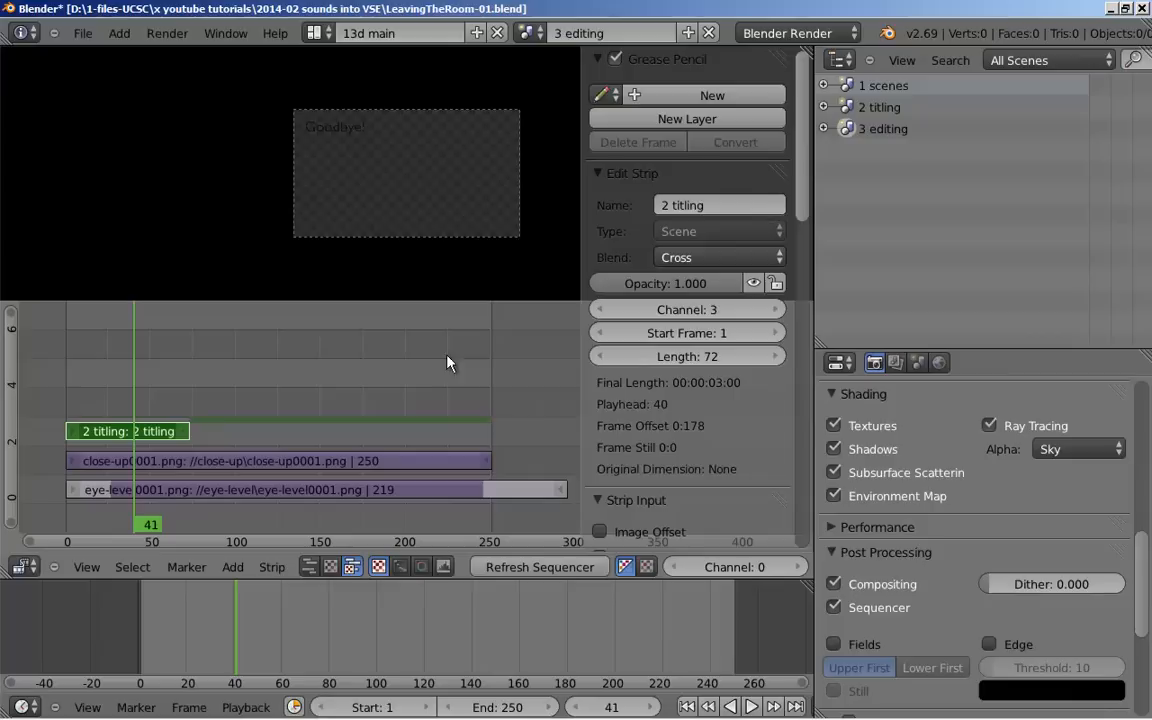
# Set the titling strip's Blend mode to Alpha Over
pyautogui.click(718, 257)
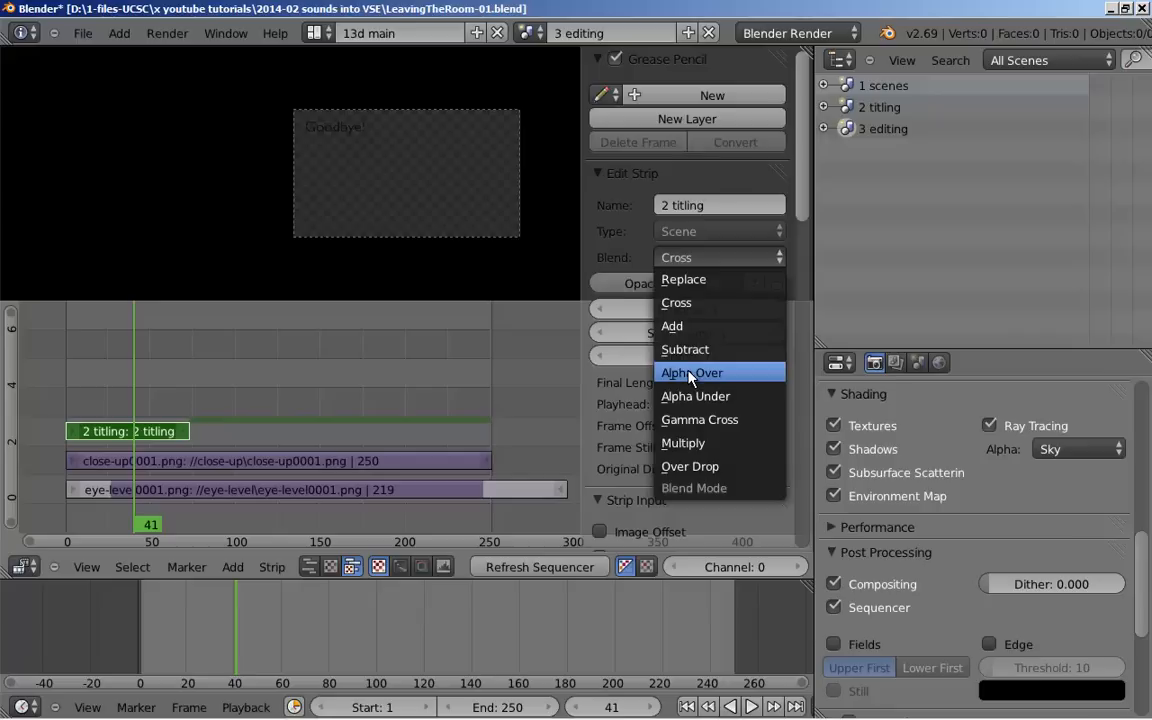
pyautogui.click(692, 372)
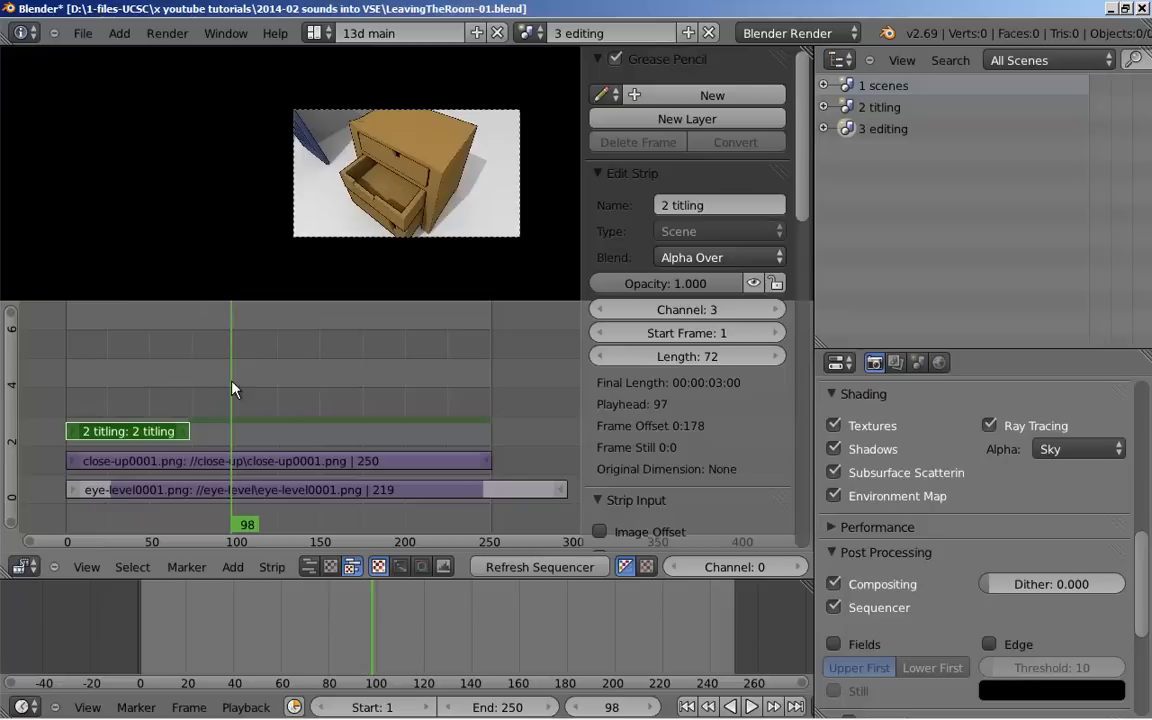
# Select the 2 titling scene strip to inspect its opacity, blend and channel
pyautogui.click(300, 489)
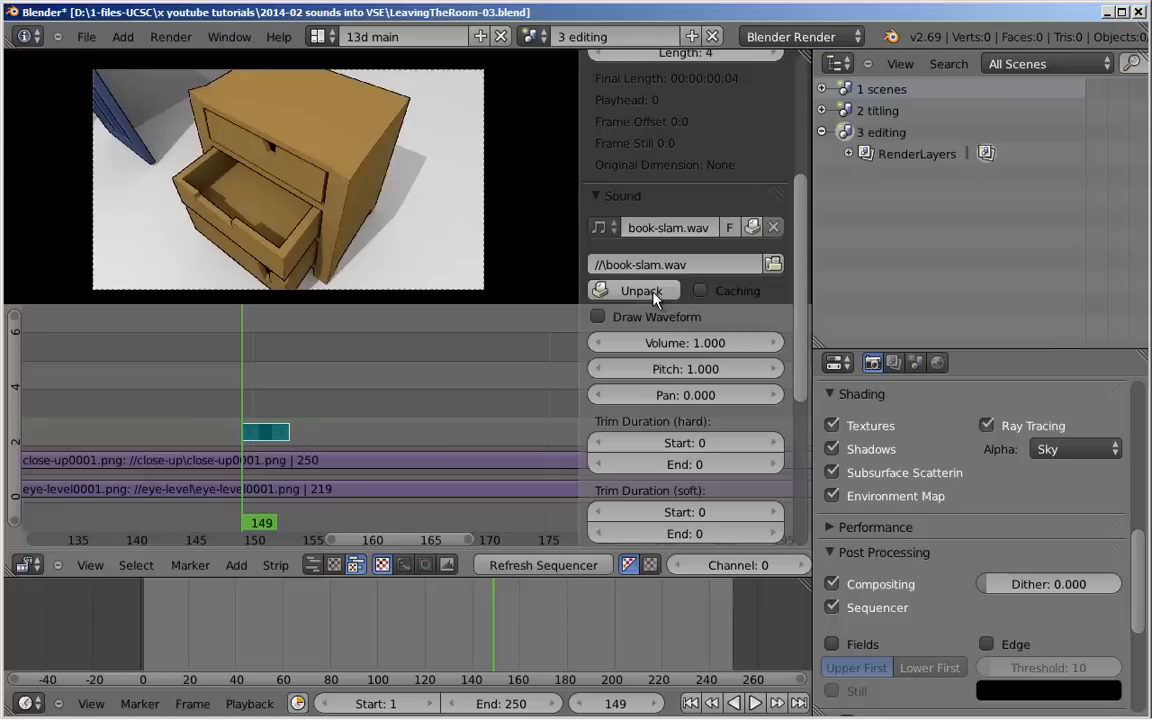
# Tick Caching and Draw Waveform for the book-slam.wav sound strip
pyautogui.click(700, 290)
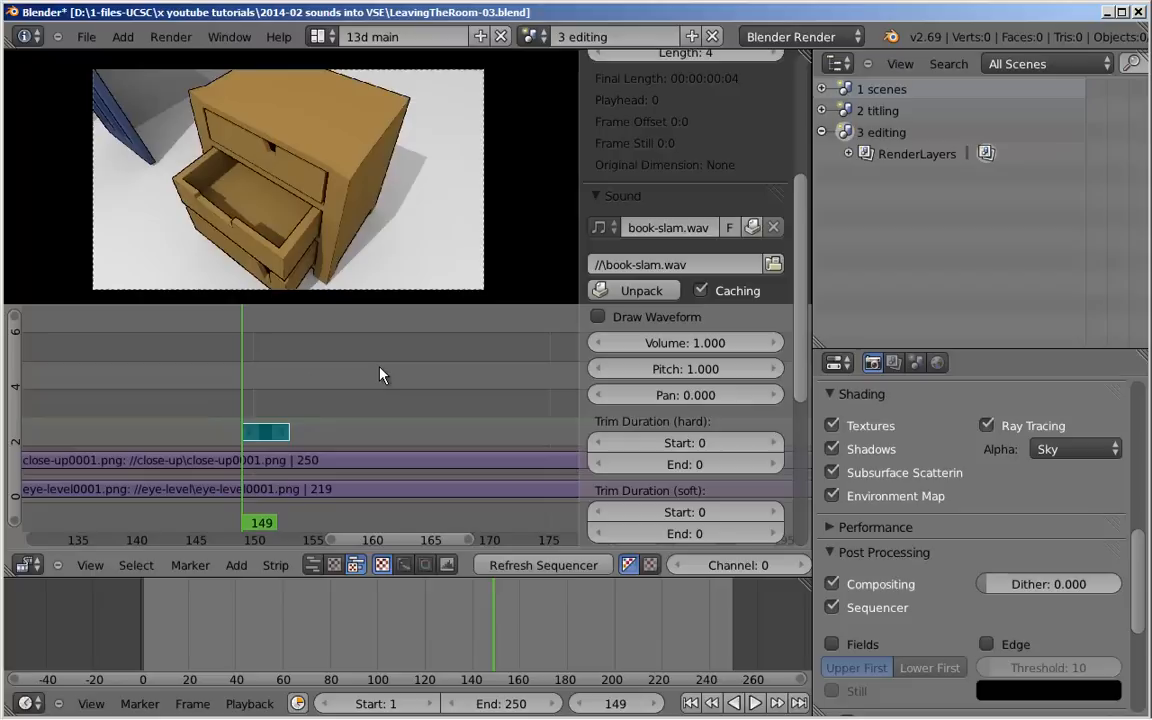
pyautogui.click(598, 317)
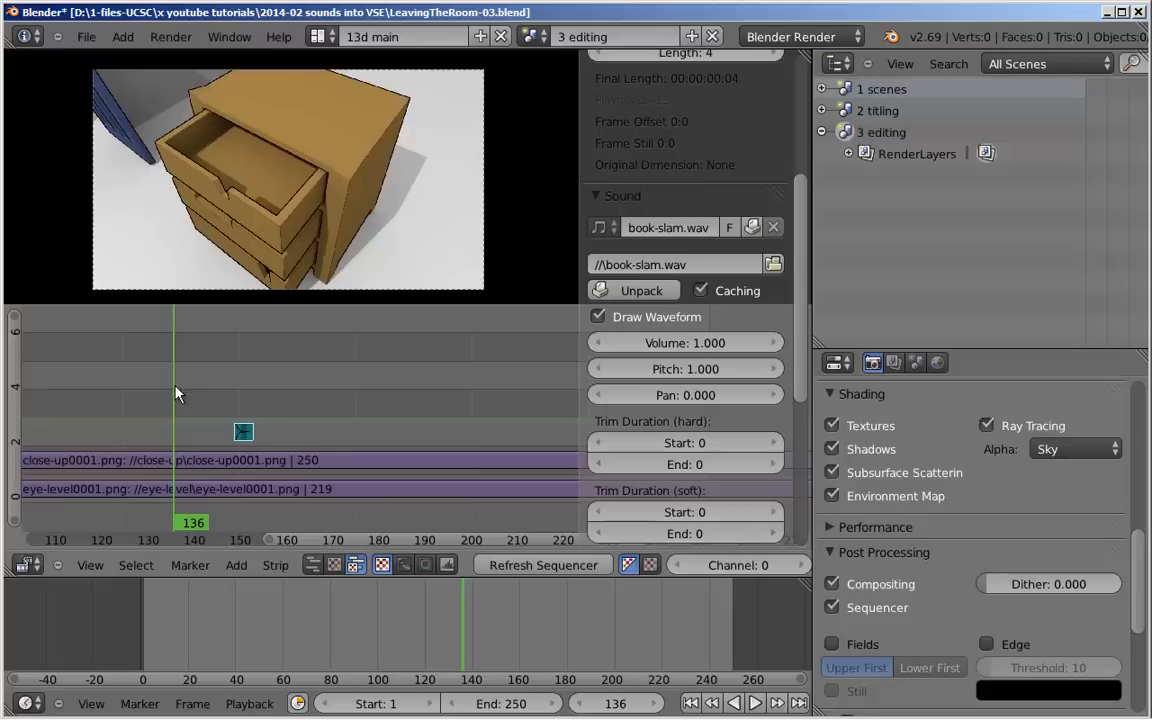
pyautogui.click(755, 703)
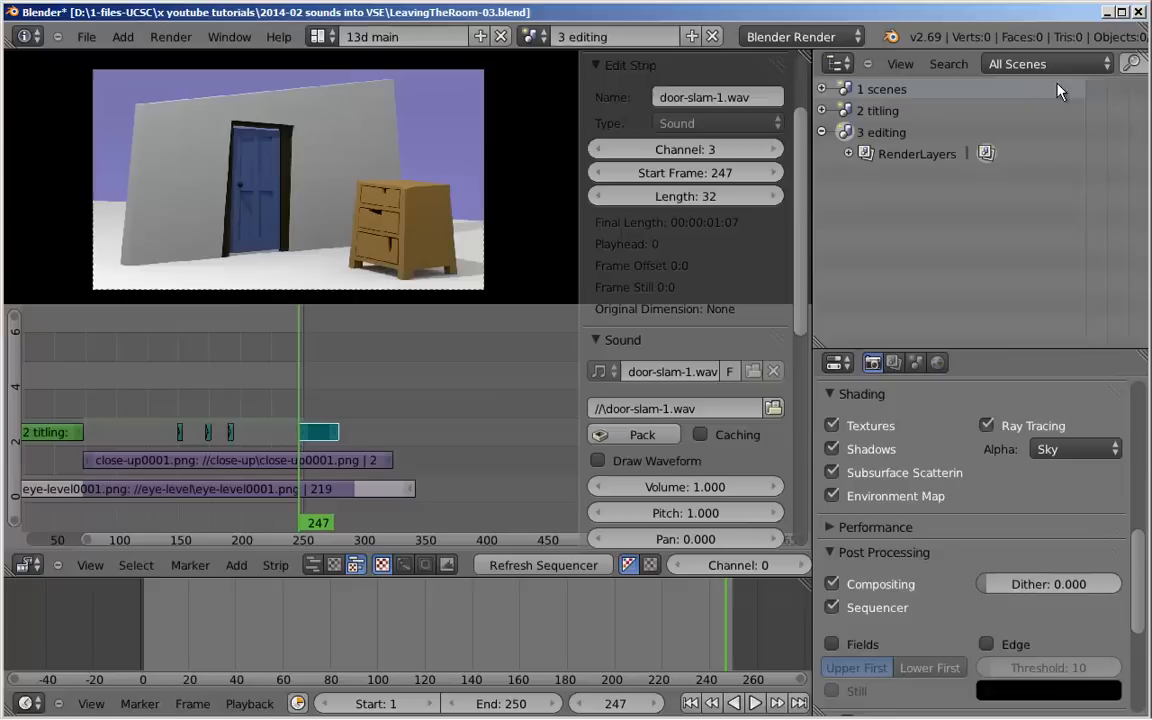
# Enable Caching and Draw Waveform for the door-slam-1.wav strip at frame 247
pyautogui.click(641, 434)
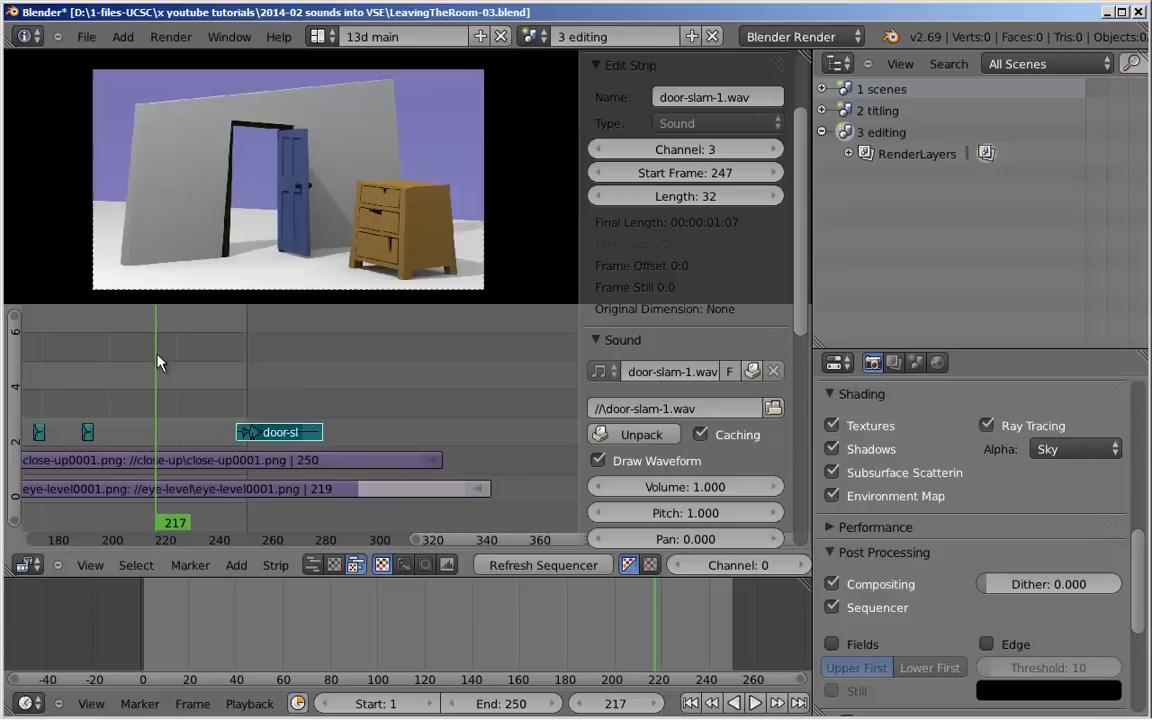
pyautogui.click(754, 703)
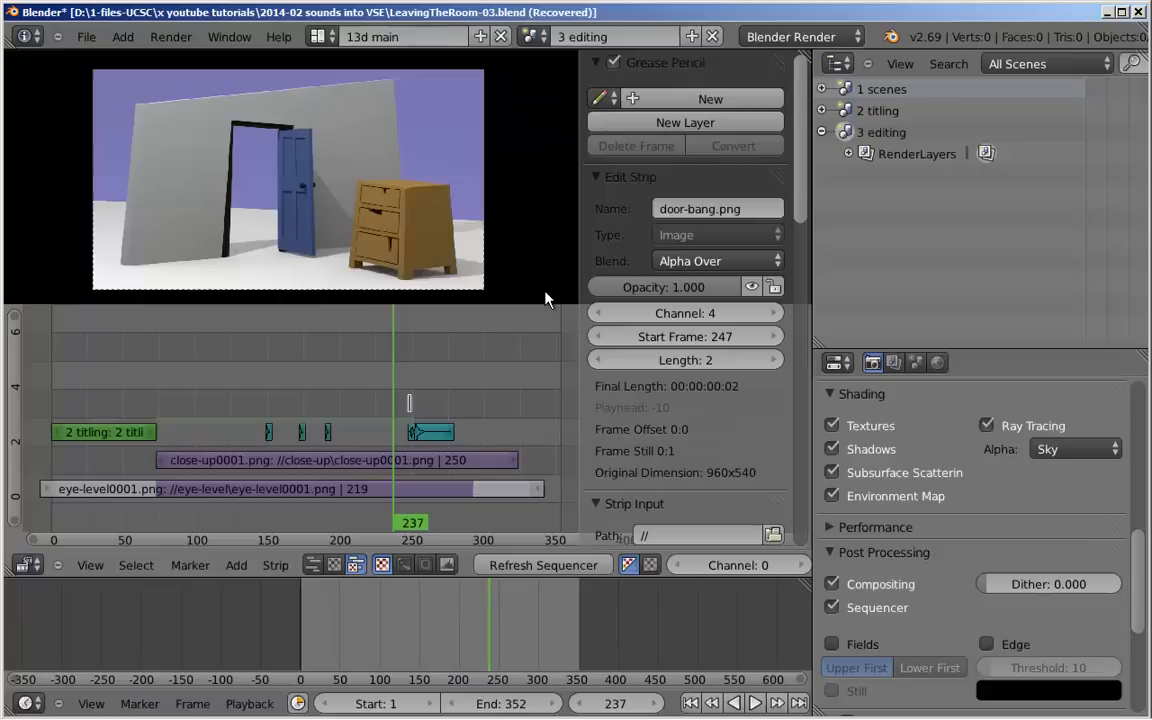
pyautogui.moveTo(477, 327)
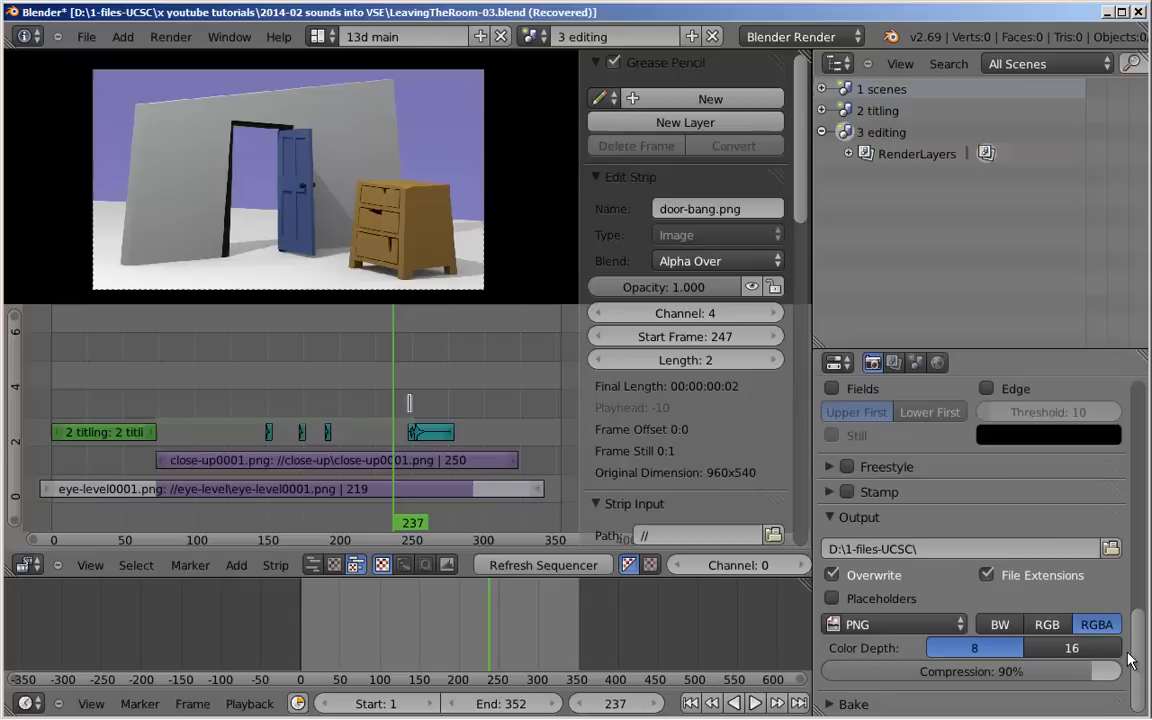
# Open the output file format list, currently set to PNG
pyautogui.click(893, 624)
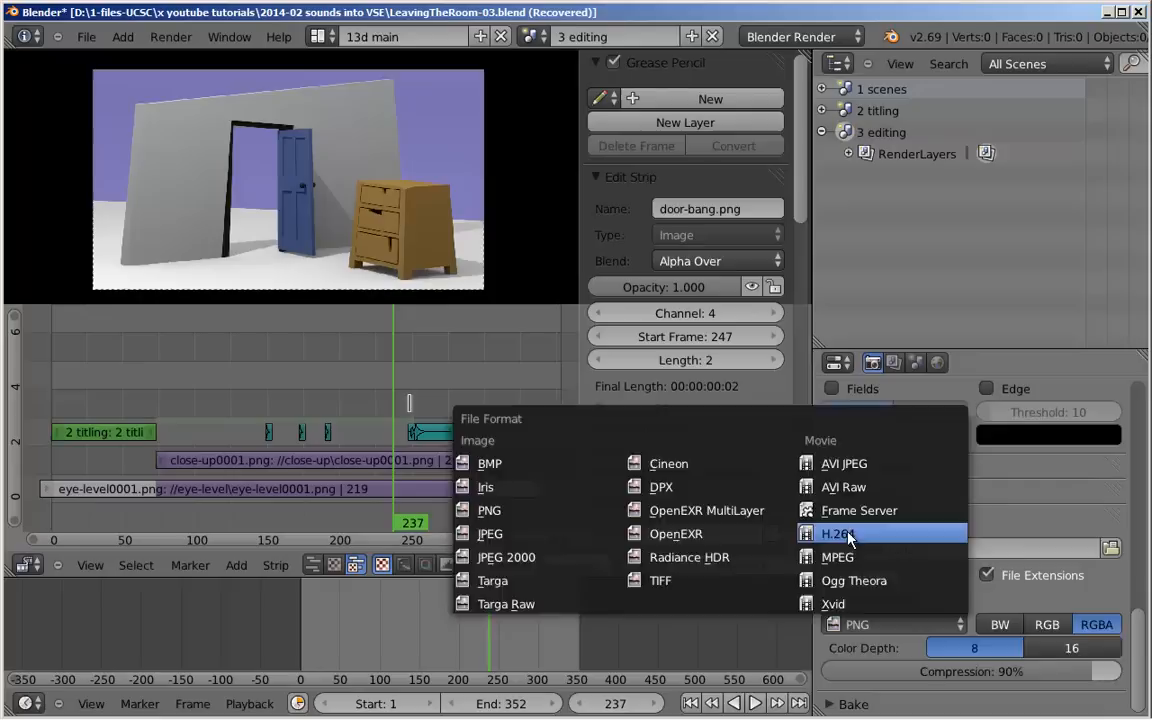
# Switch the render output to H.264 and check the audio codec choices
pyautogui.click(836, 533)
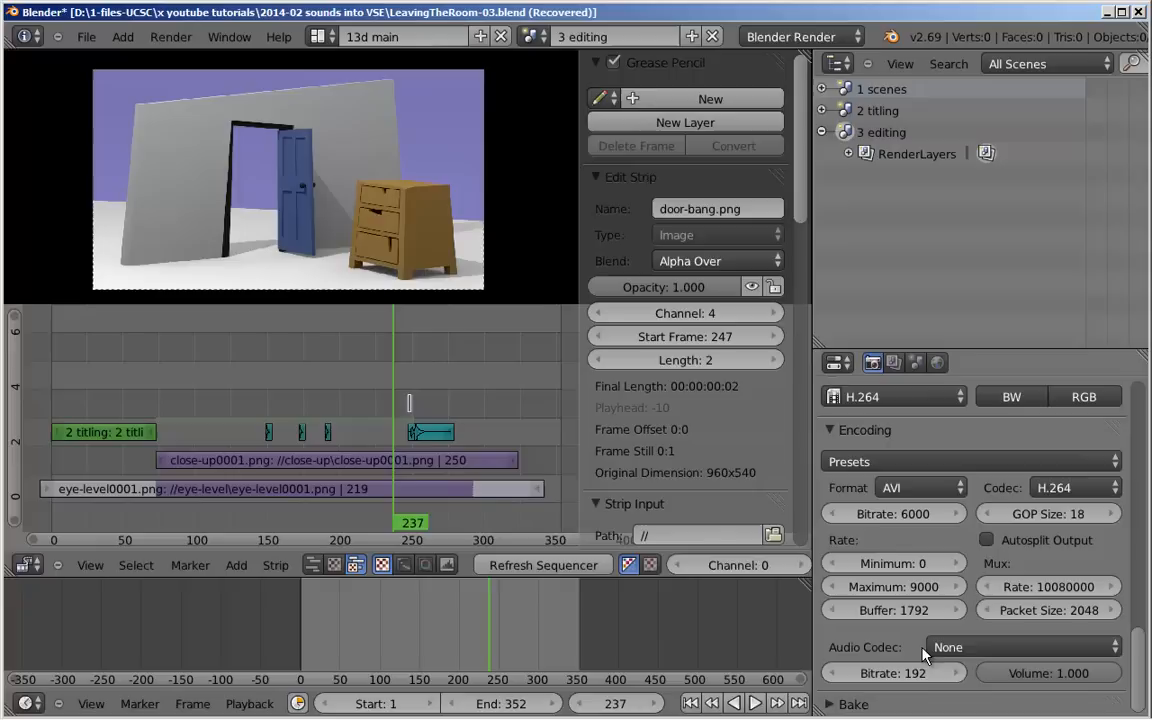
pyautogui.click(1020, 647)
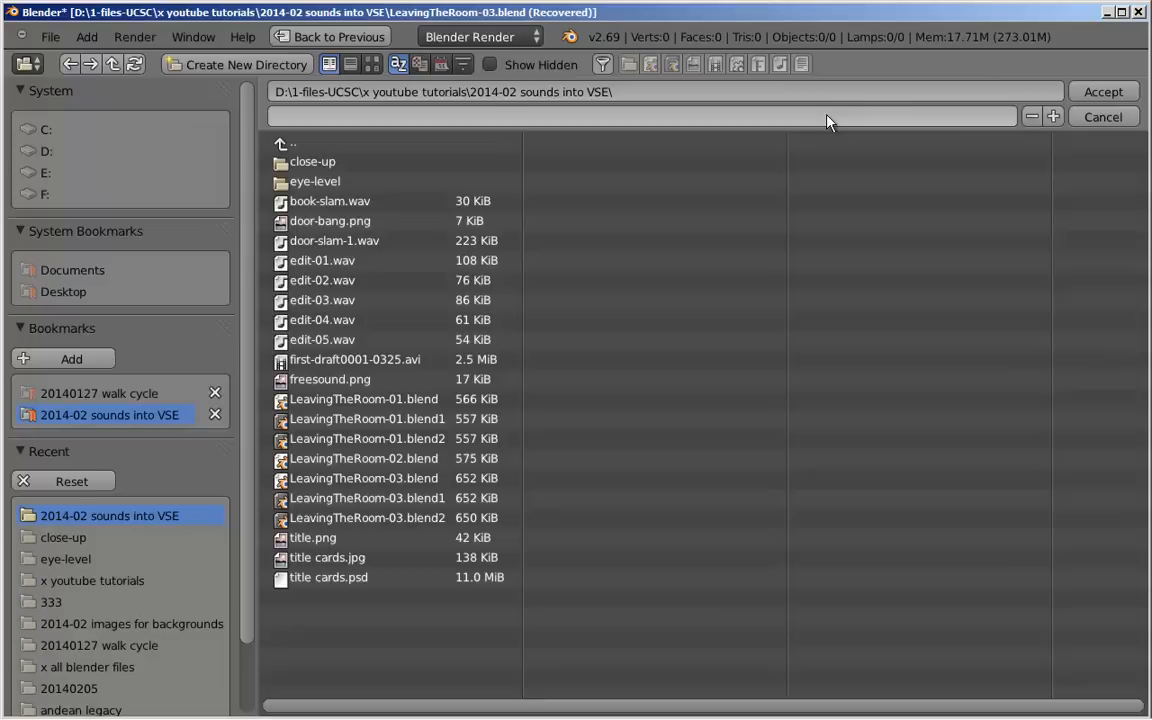
# Name the render output file in the sounds into VSE folder
pyautogui.click(1101, 91)
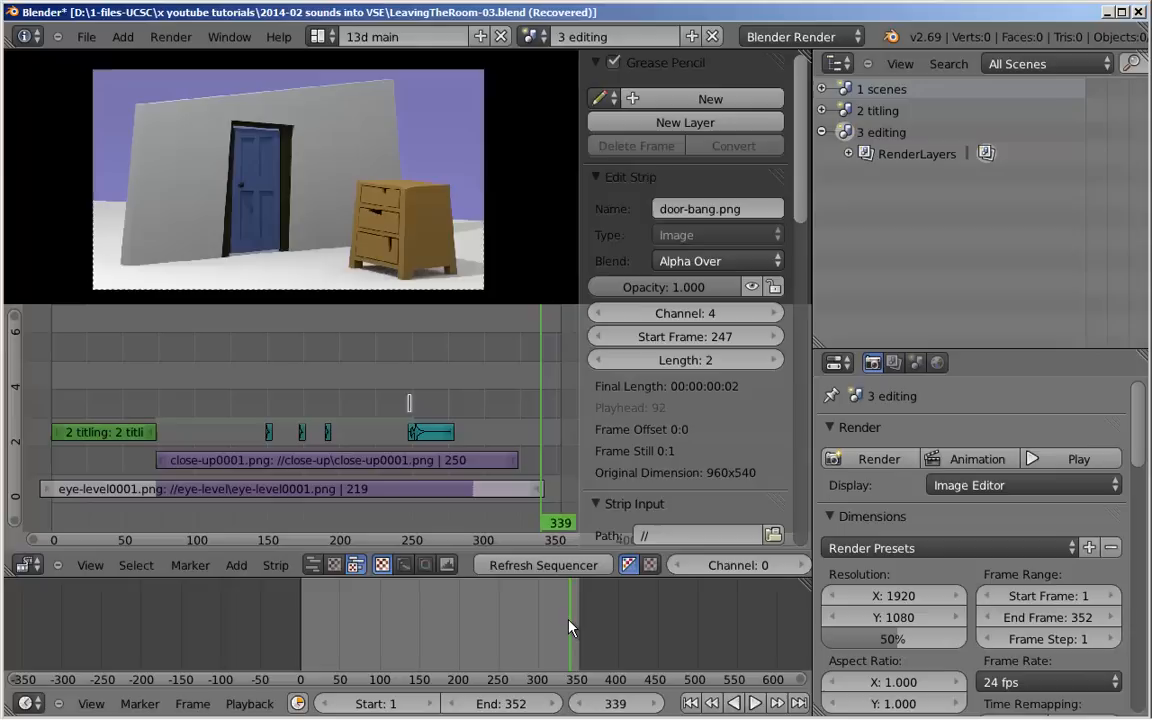
pyautogui.click(1048, 617)
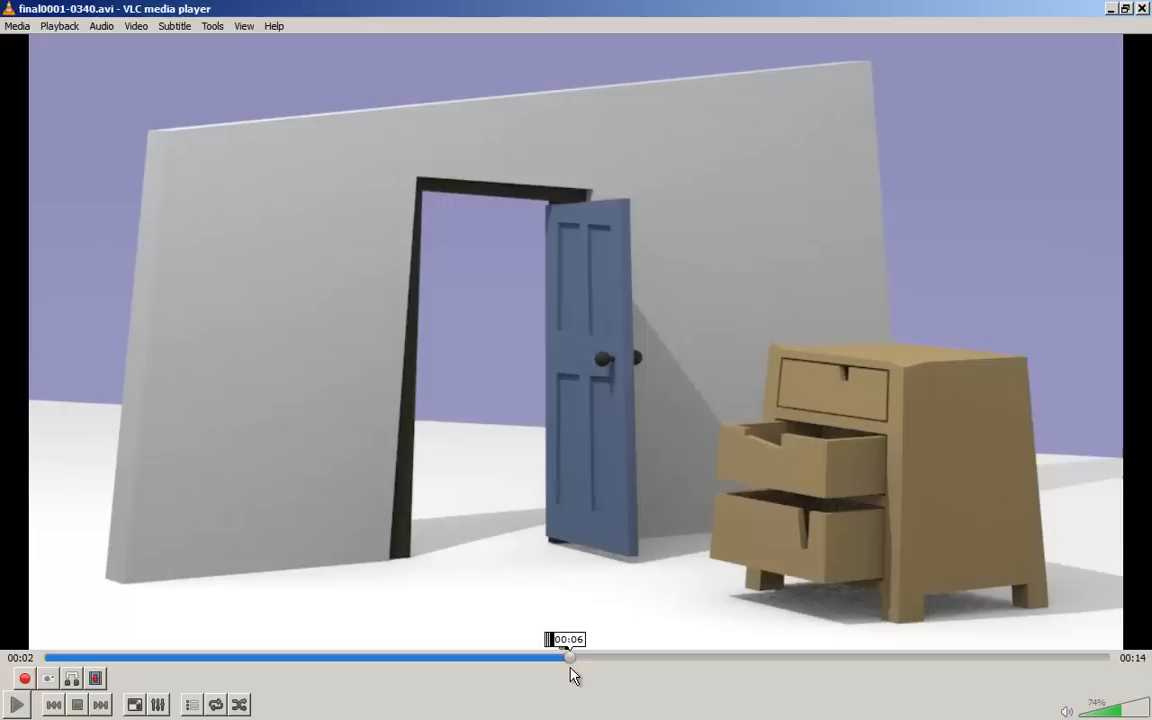
# Seek the final0001-0340.avi playback in VLC to about six seconds
pyautogui.moveTo(568, 657); pyautogui.dragTo(697, 657)
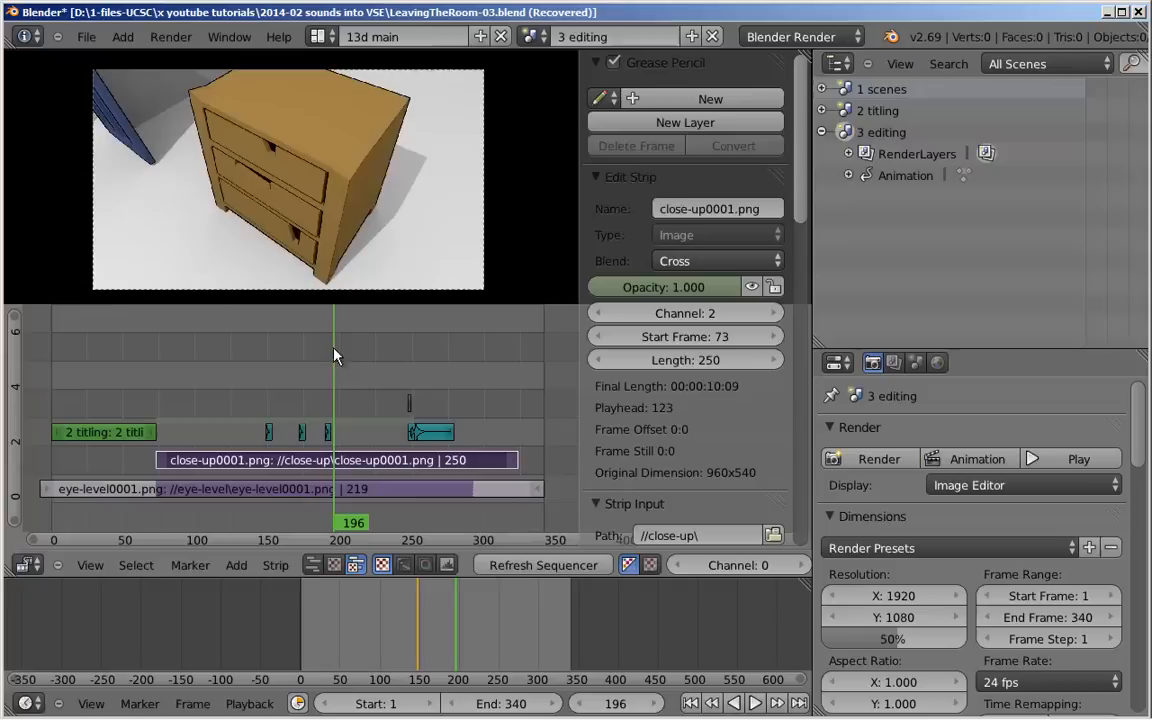
pyautogui.moveTo(310, 408)
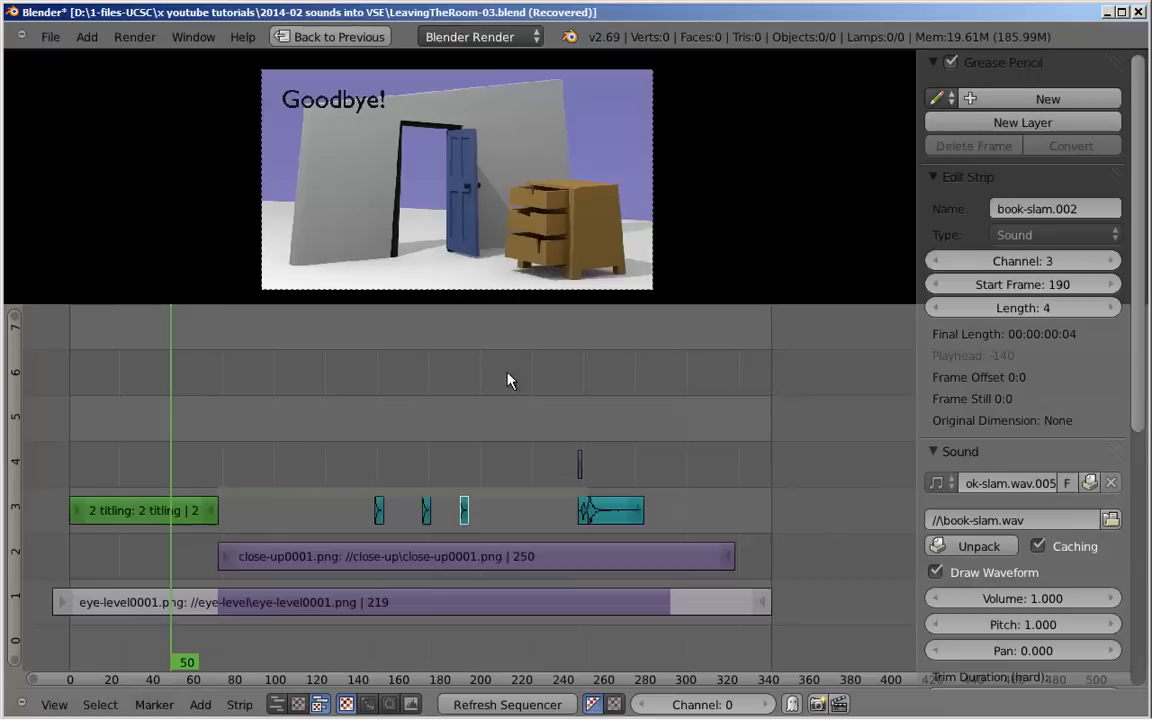
# Move the selected image and sound strips left with G to close the gap
pyautogui.press('g')
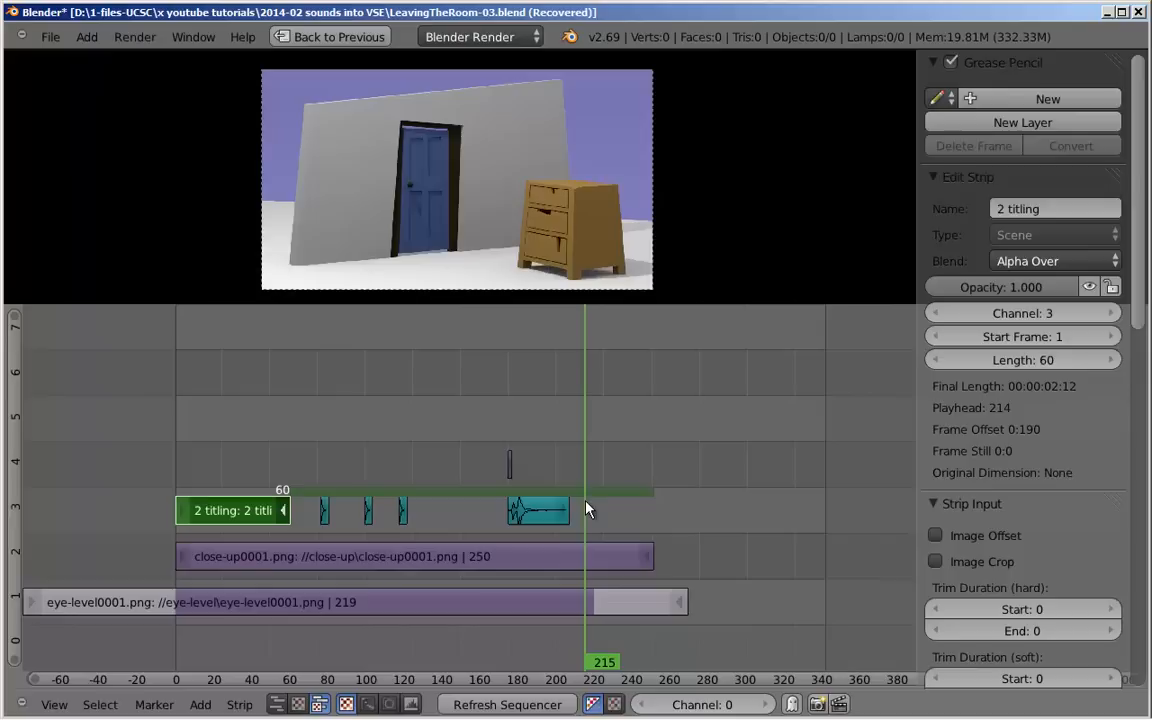
# Add a second door-slam sound at frame 214 with volume lowered to 0.618
pyautogui.click(540, 510)
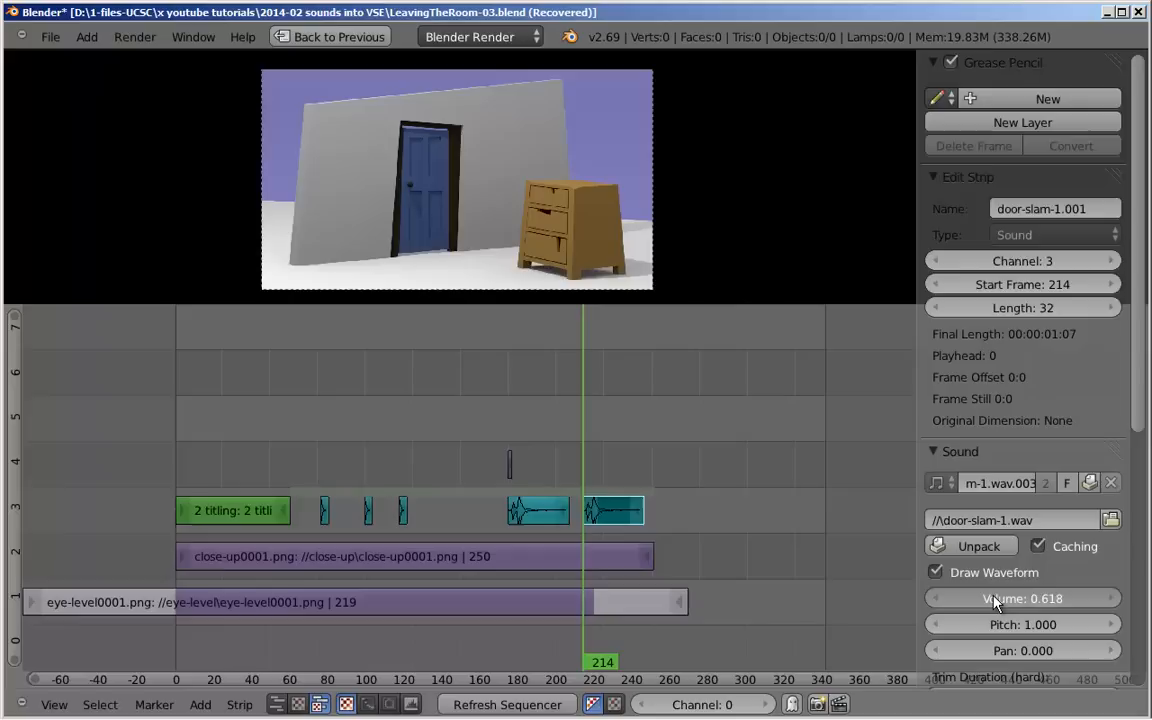
pyautogui.moveTo(1010, 598); pyautogui.dragTo(995, 598)
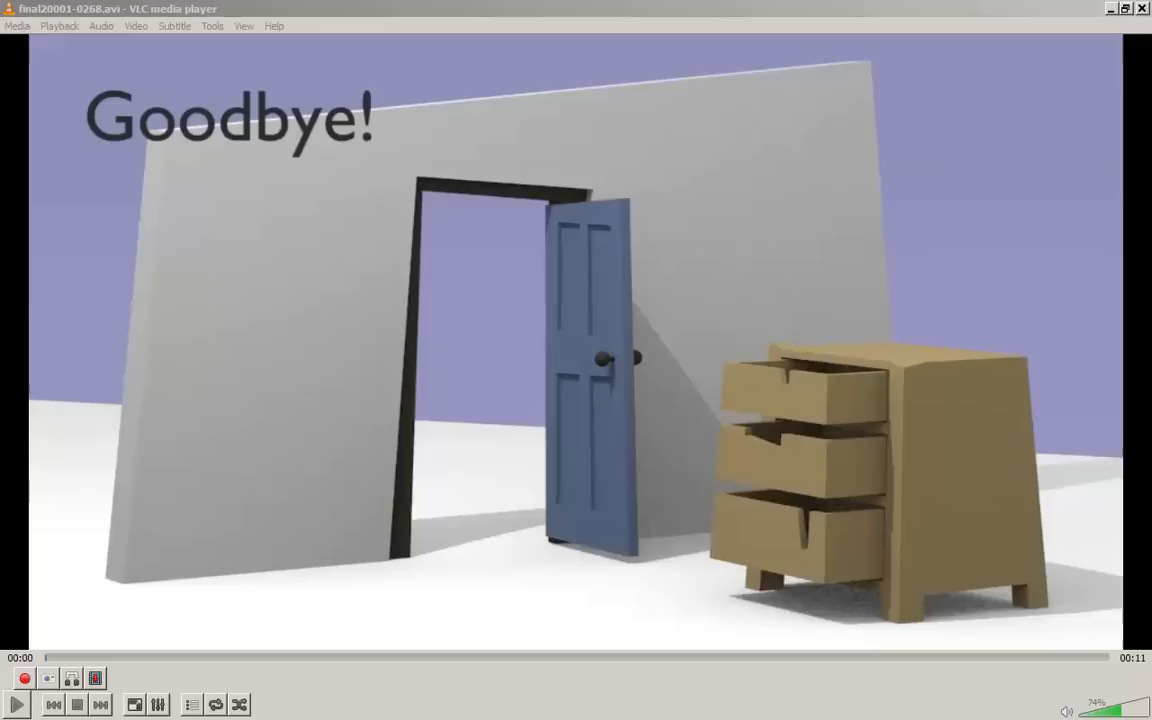
# Play final20001-0268.avi in VLC until it cuts from the Goodbye! title to the dresser close-up
pyautogui.click(15, 704)
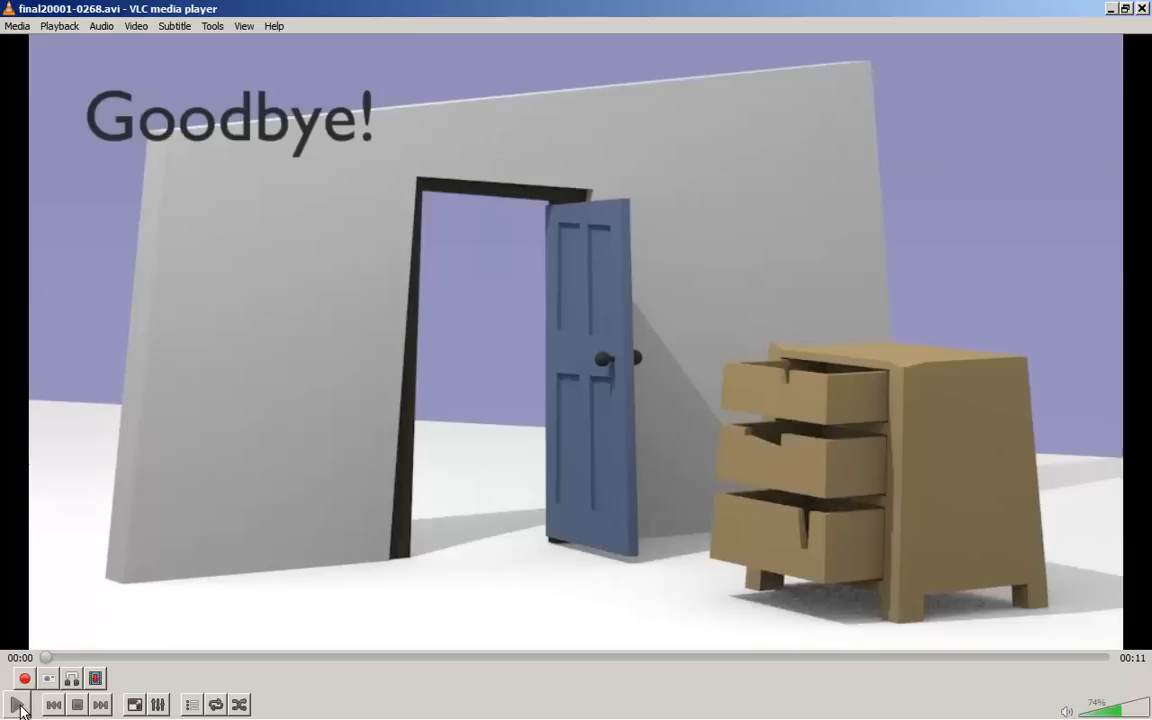
pyautogui.click(16, 704)
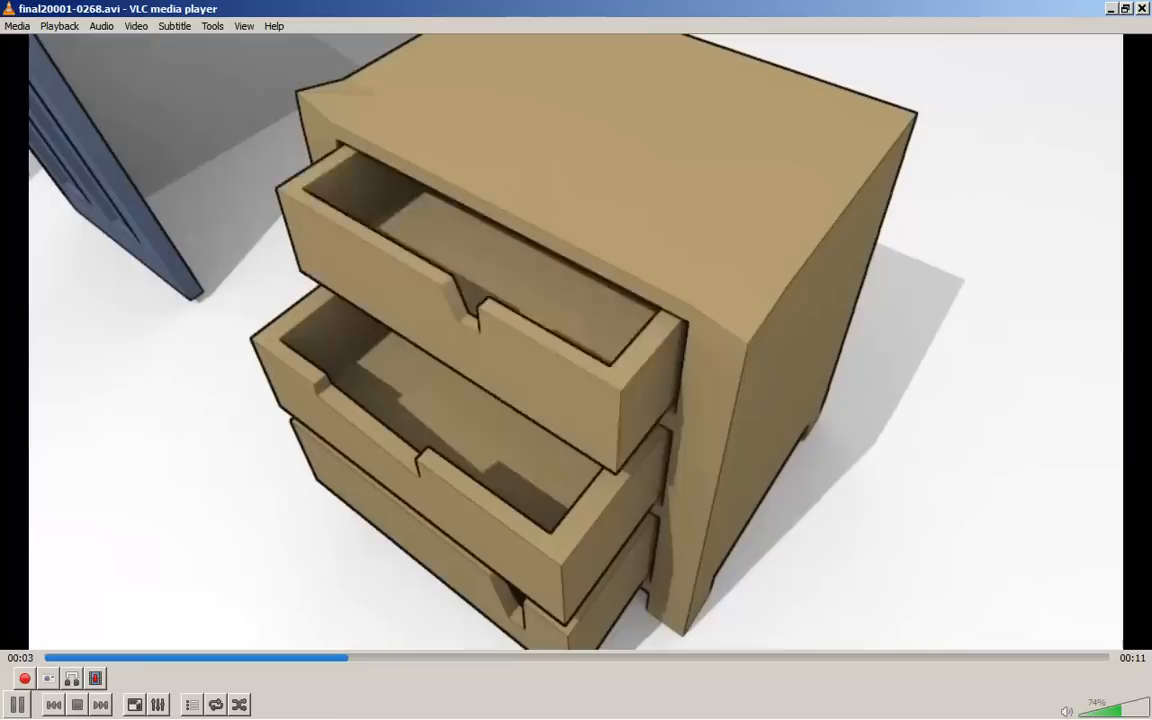